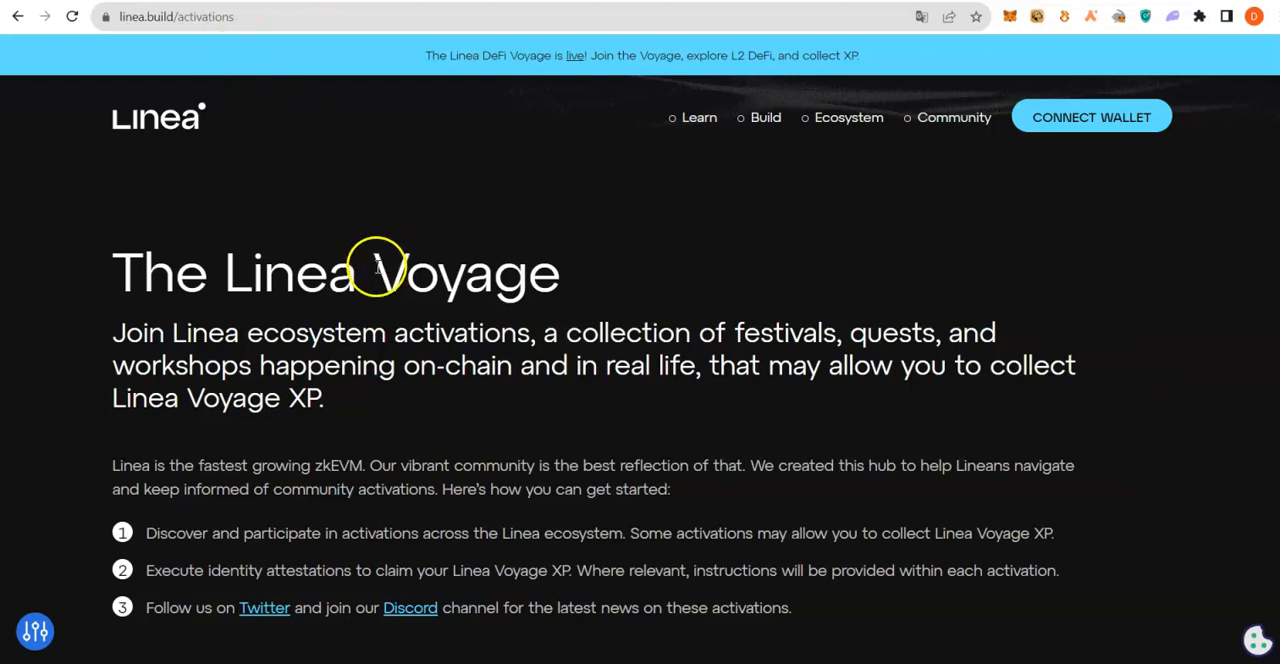
Browse down the Linea Voyage activations list toward the Partner Hosted filter.
double_click(466, 272)
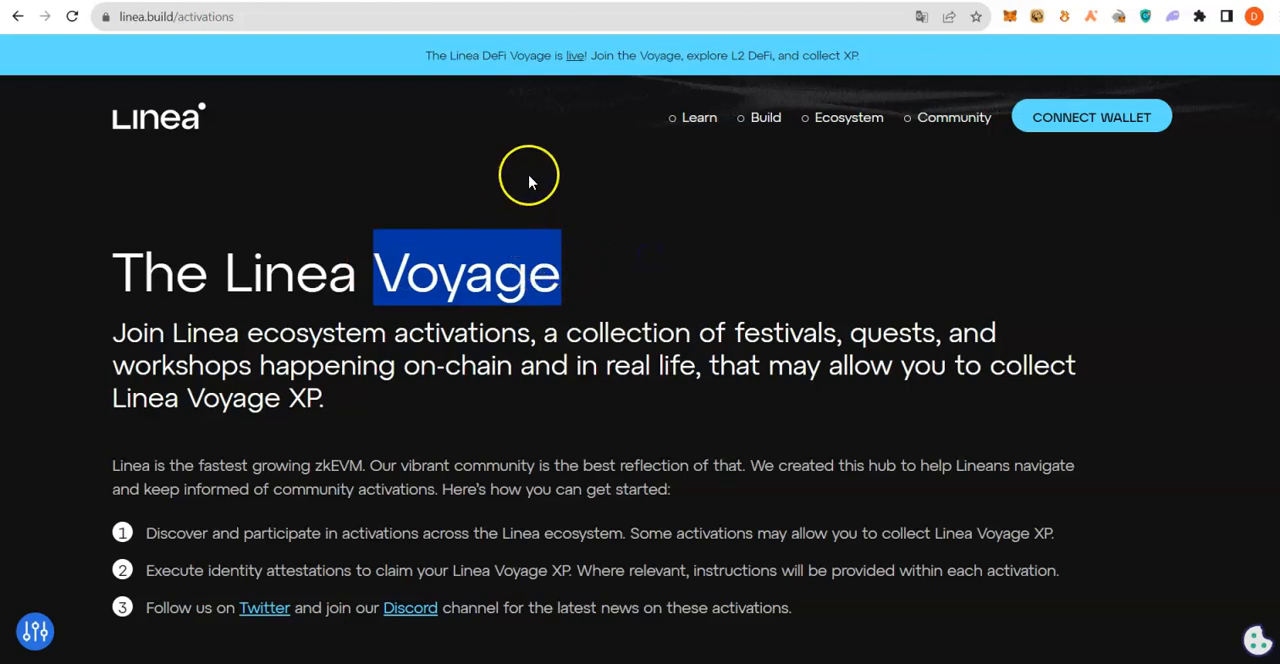
mouse_move(364, 276)
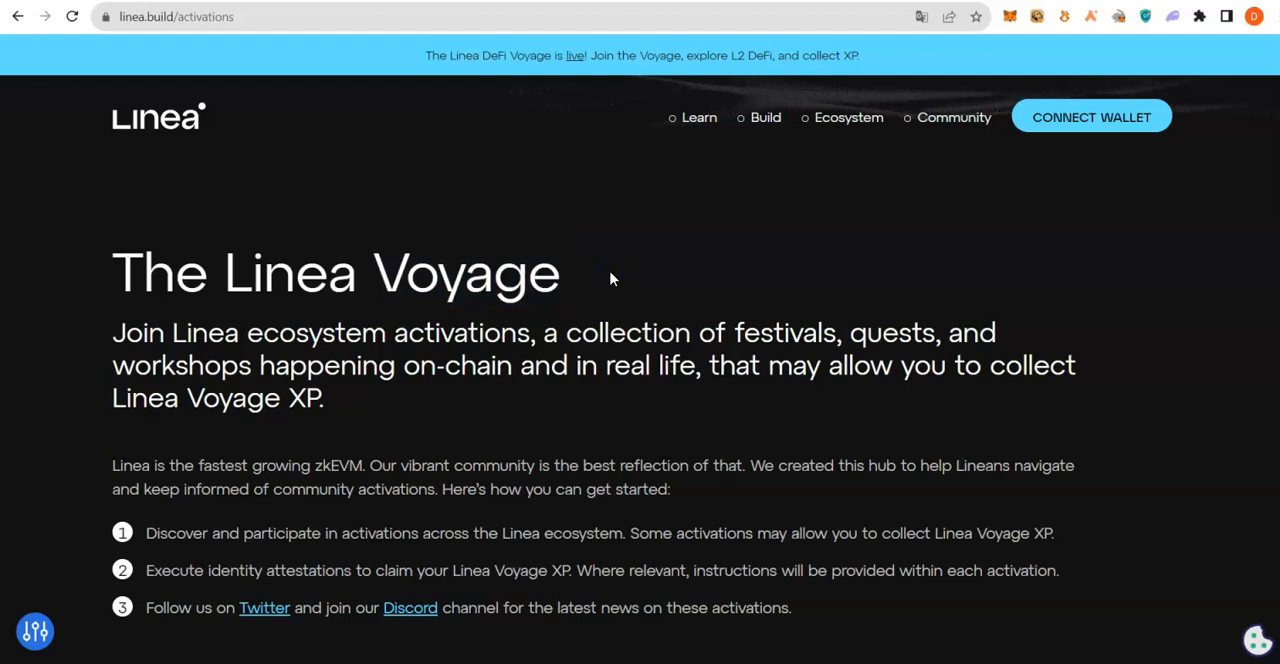
scroll("down", 3)
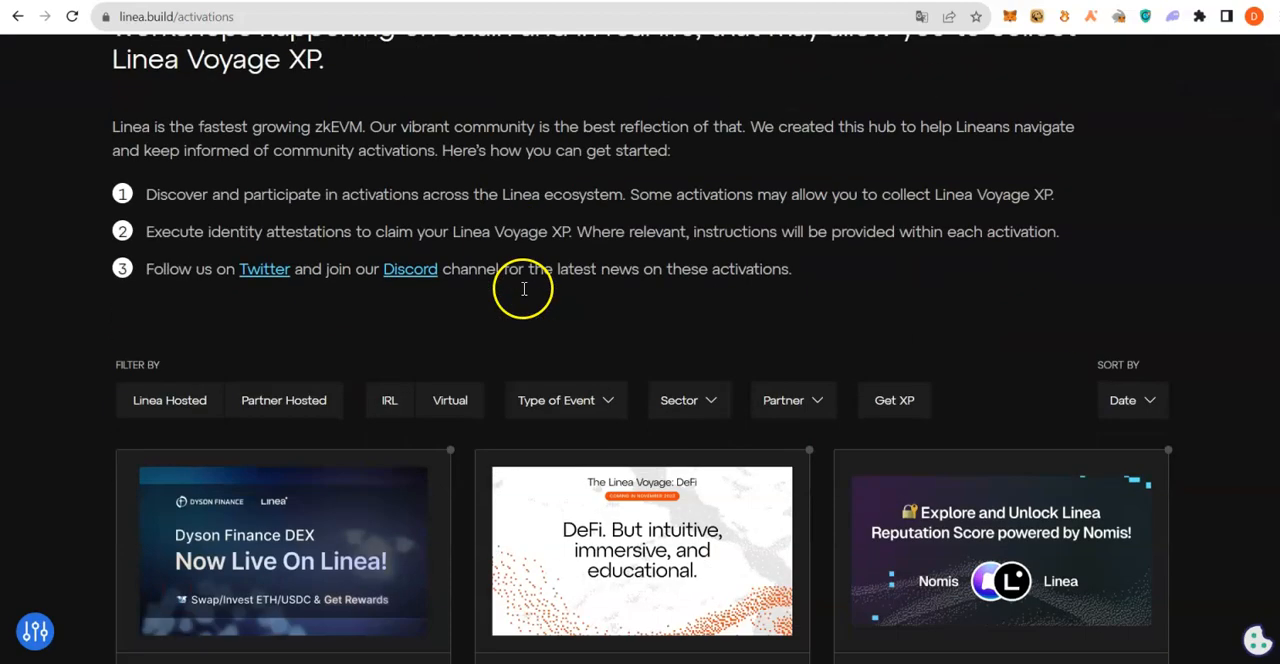
scroll("up", 3)
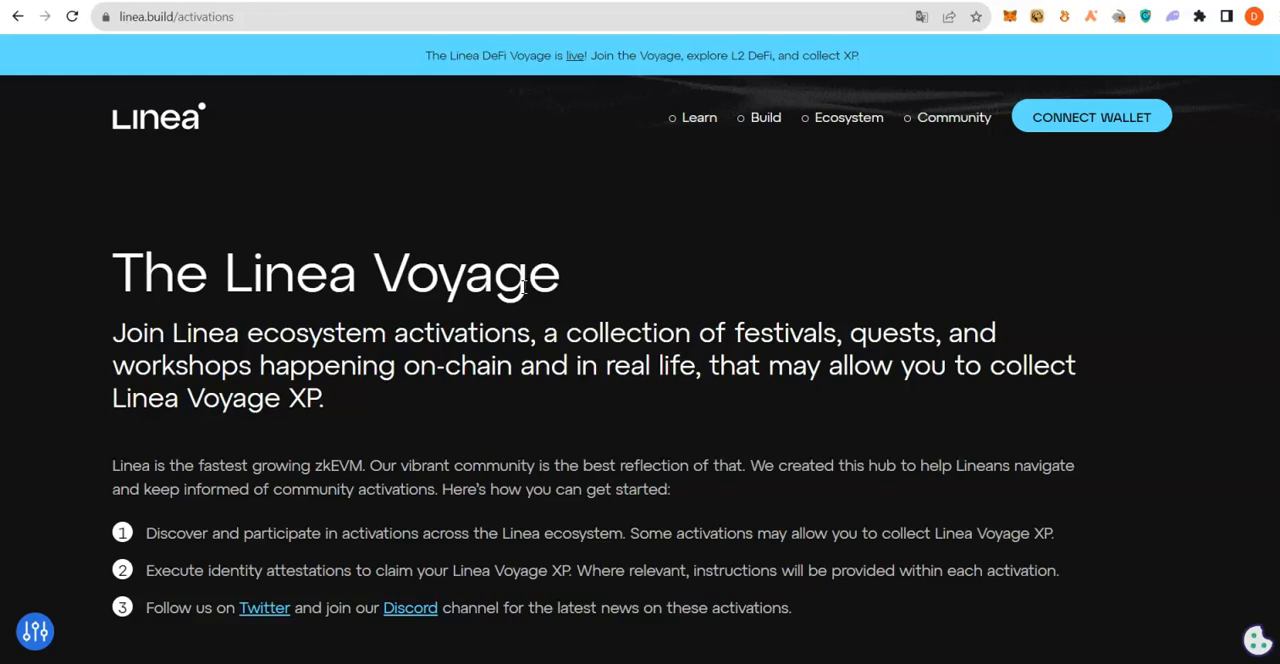
scroll("down", 3)
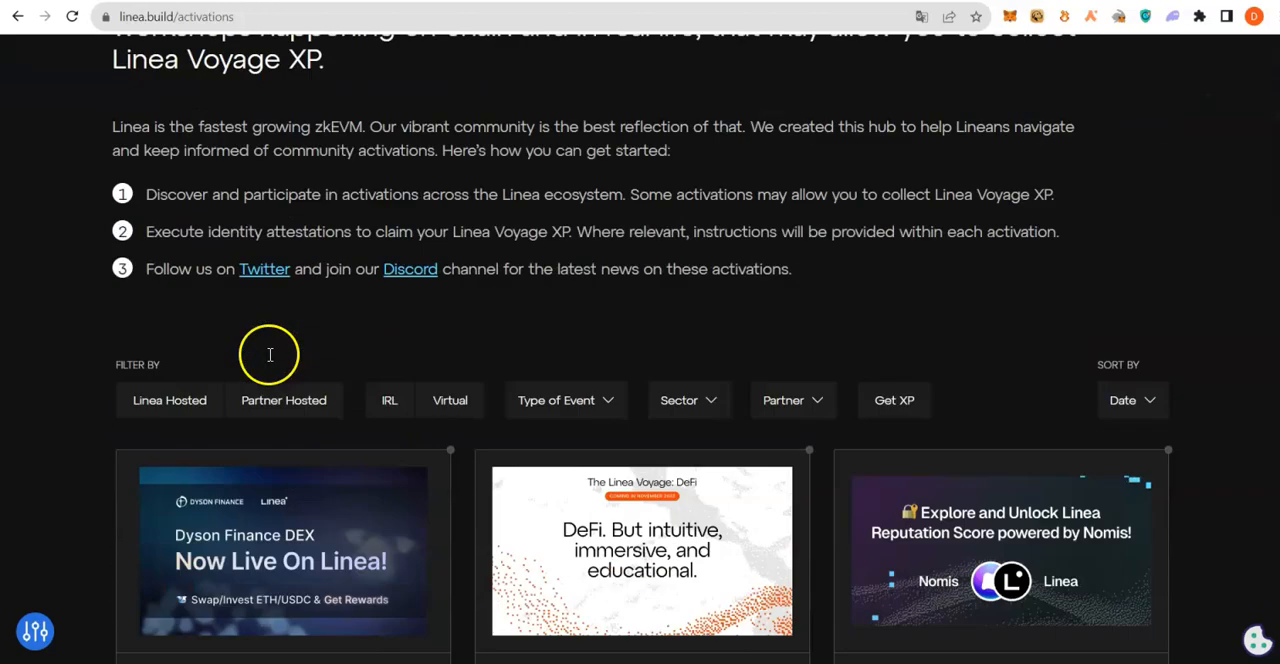
scroll("down", 3)
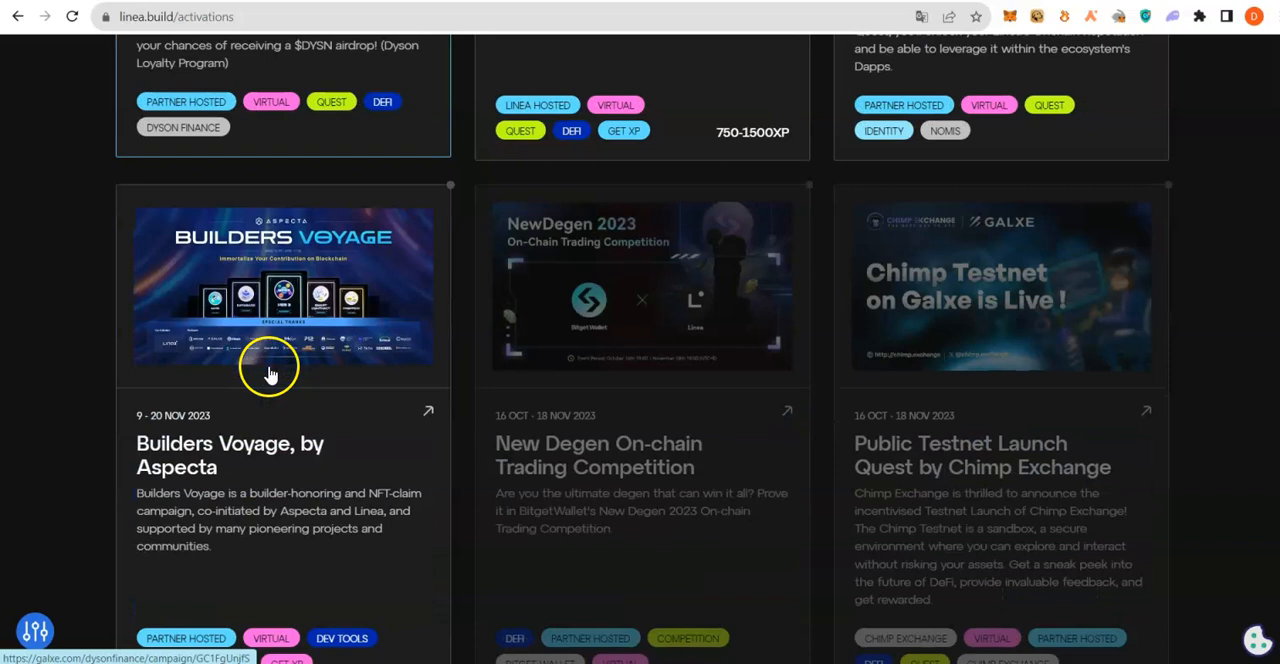
scroll("down", 3)
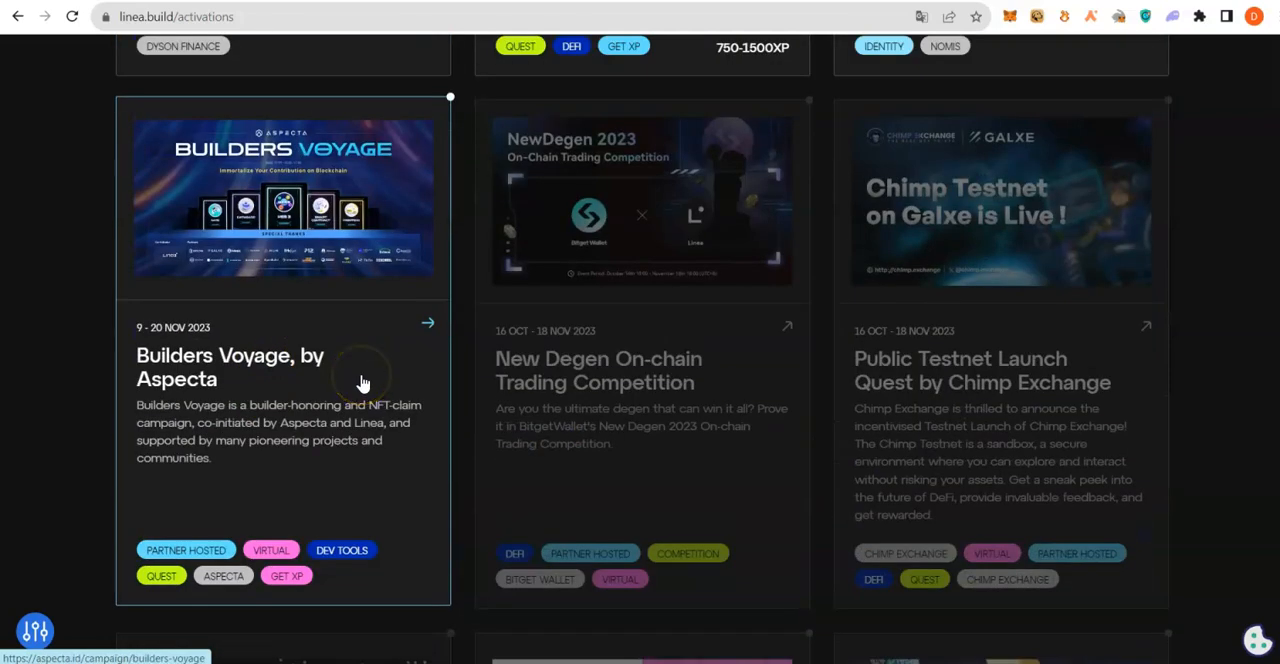
mouse_move(362, 388)
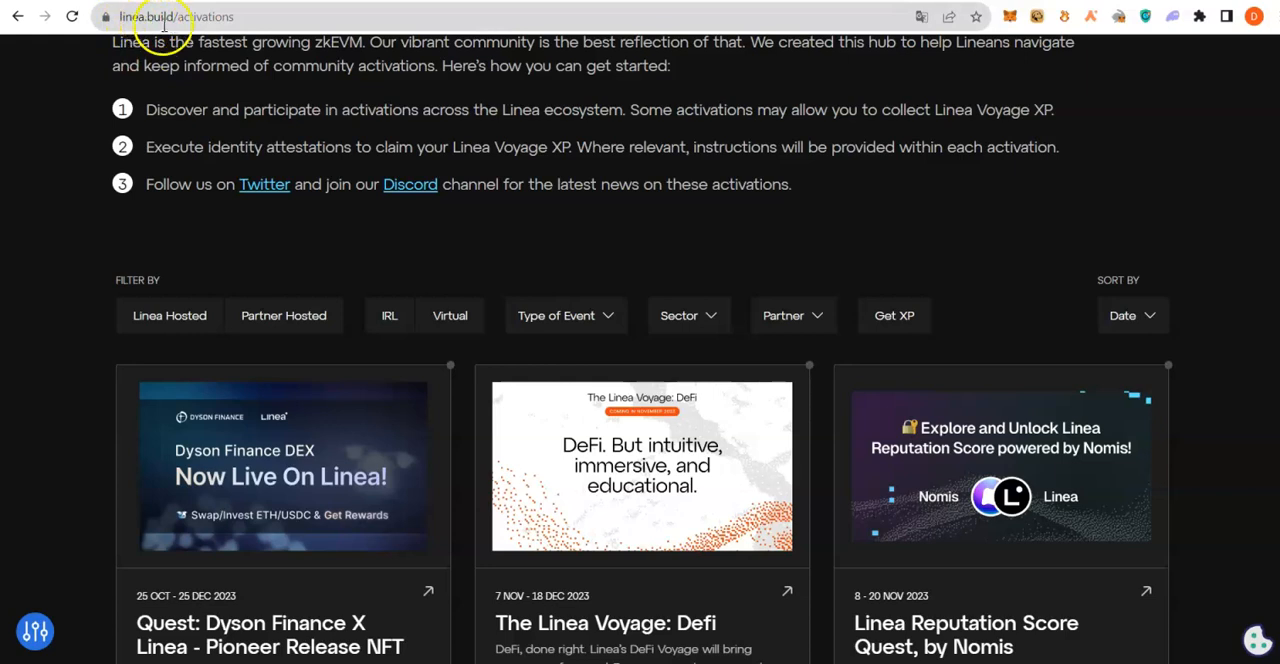
mouse_move(400, 196)
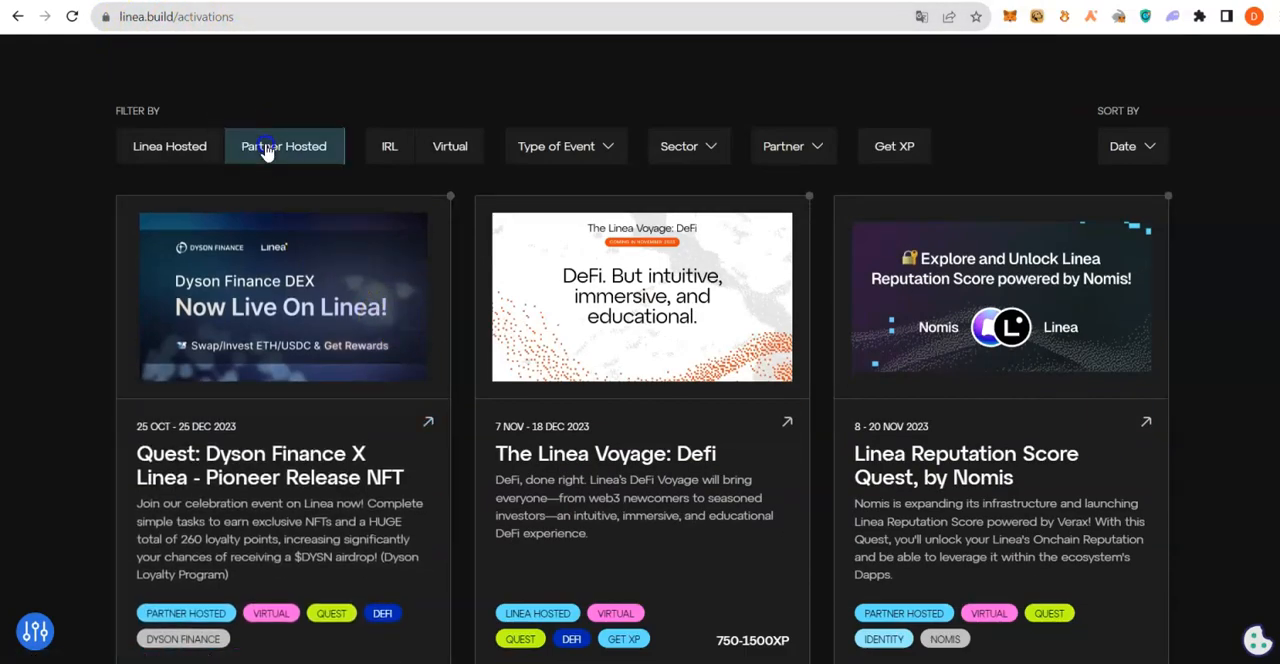
scroll("down", 3)
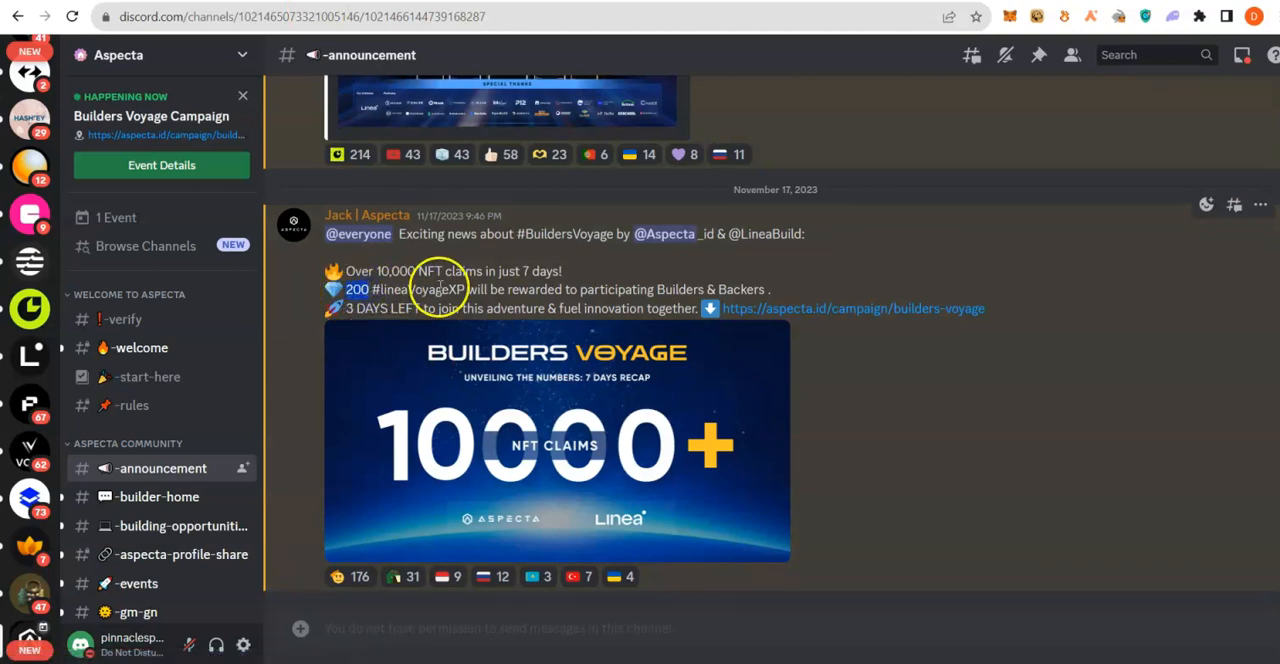
mouse_move(690, 296)
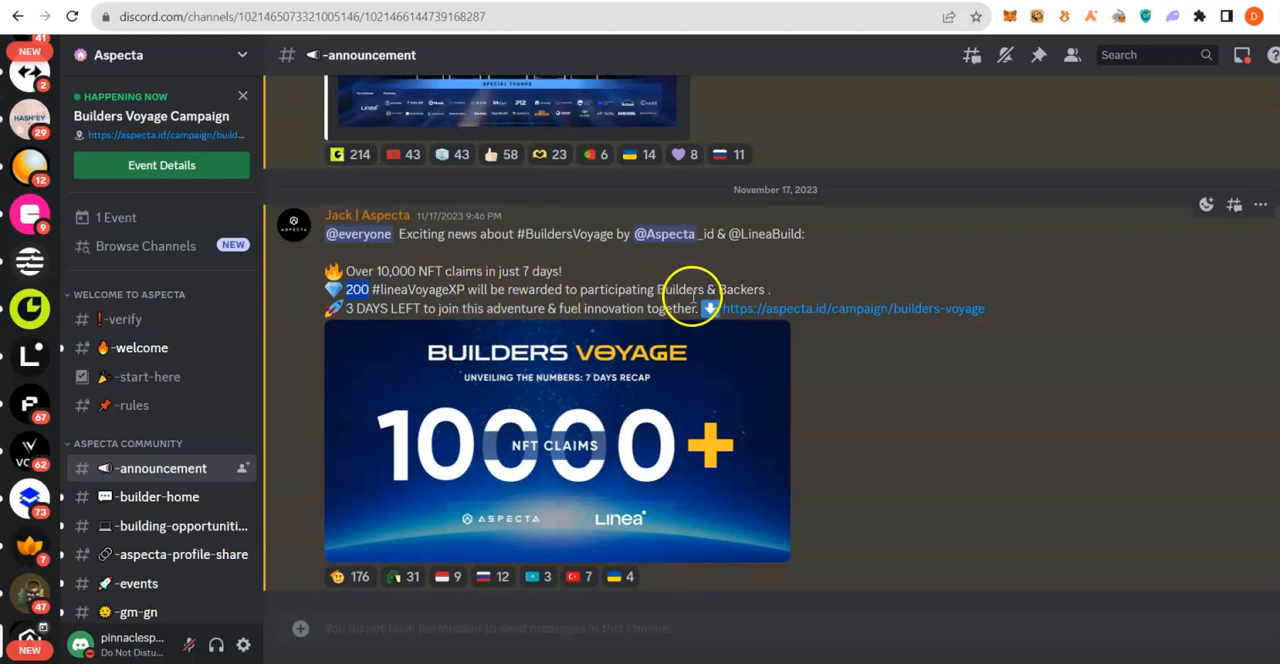
Read the Aspecta #announcement post about the Builders Voyage campaign.
left_click(852, 308)
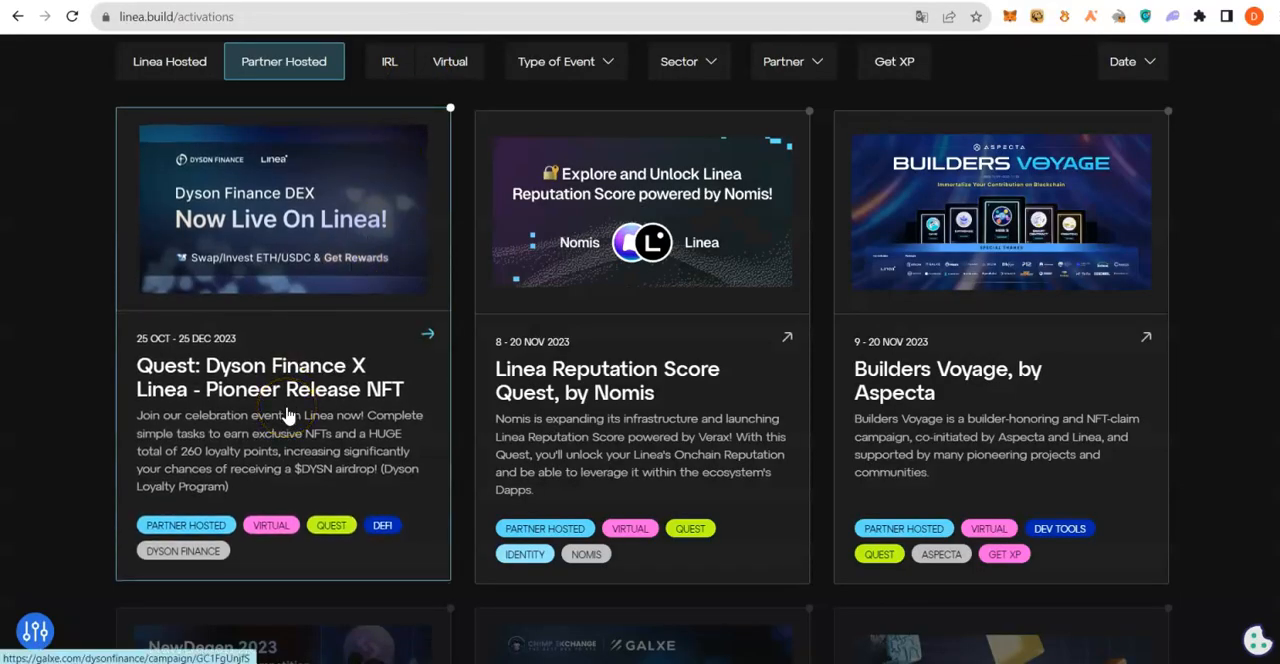
mouse_move(136, 504)
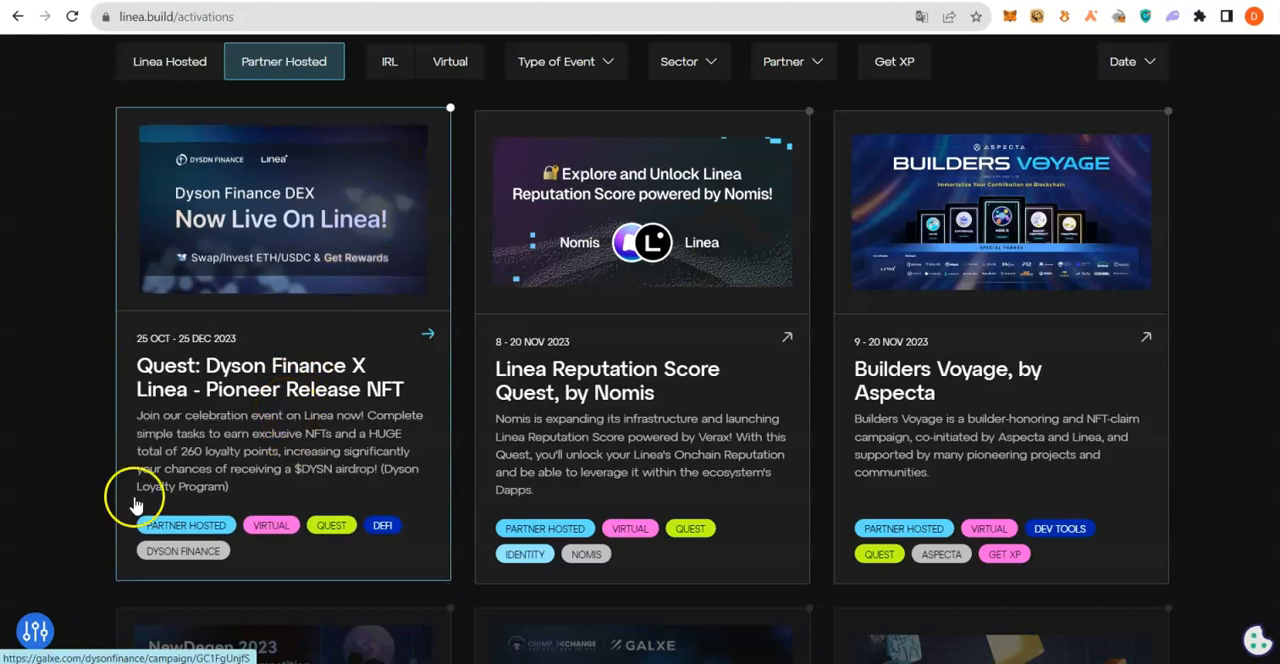
mouse_move(882, 378)
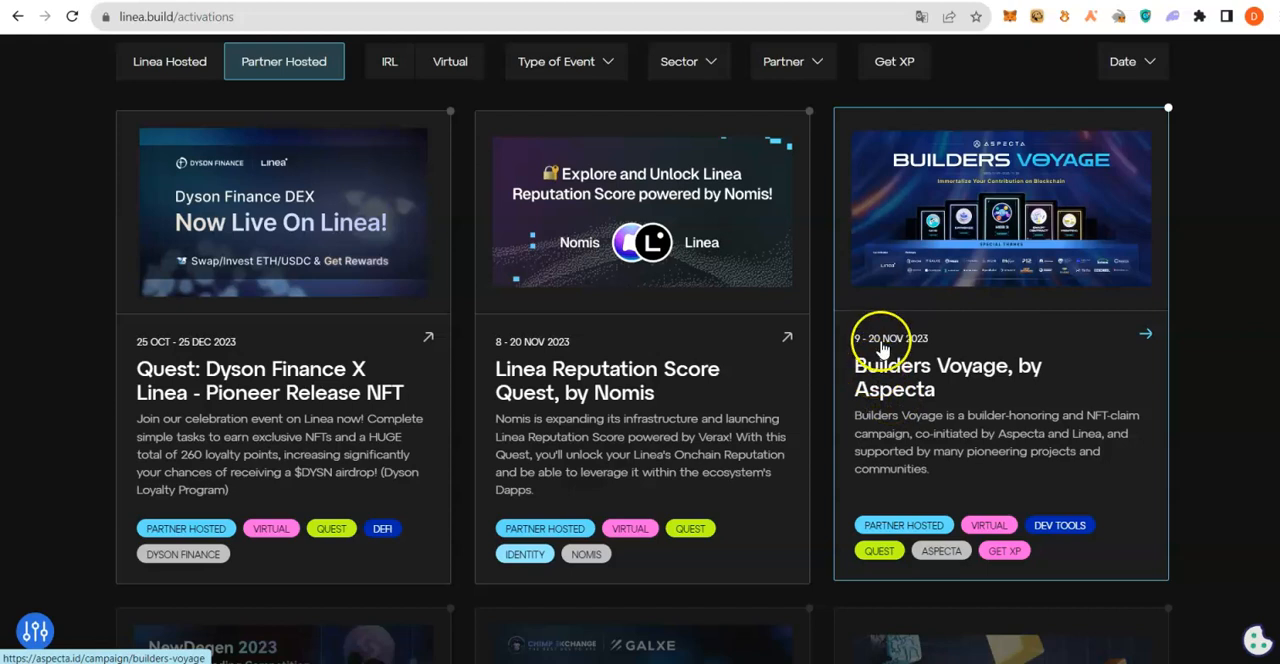
mouse_move(1020, 400)
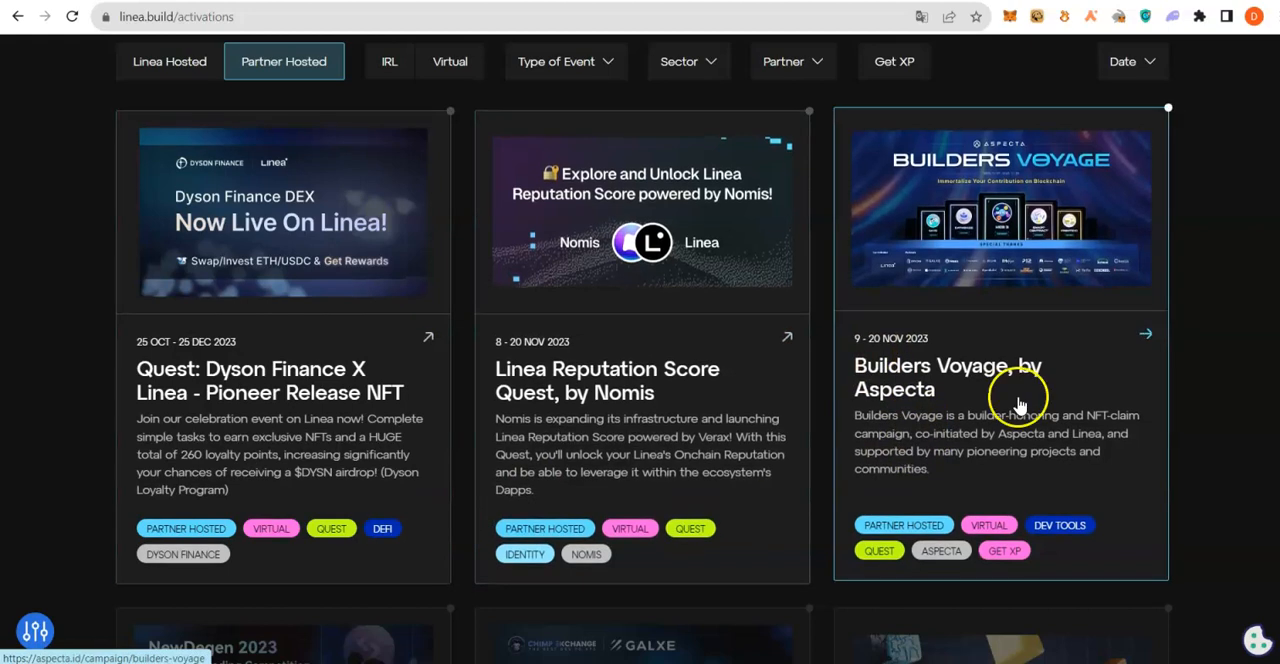
mouse_move(1024, 244)
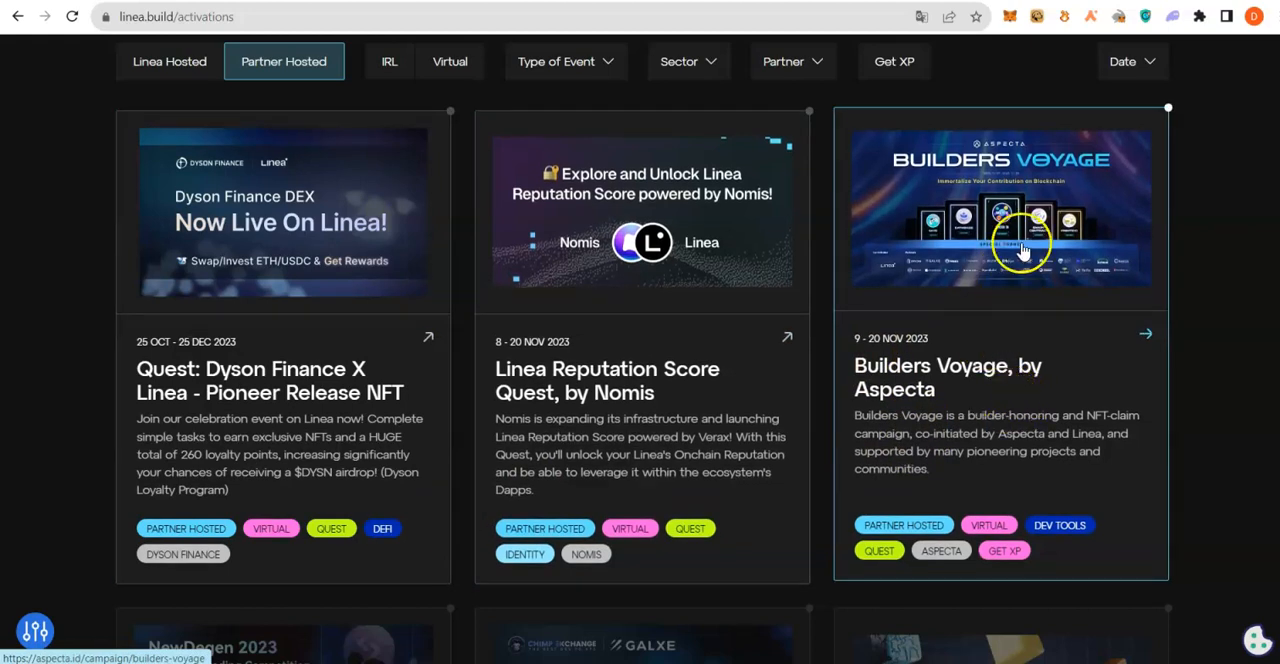
mouse_move(962, 380)
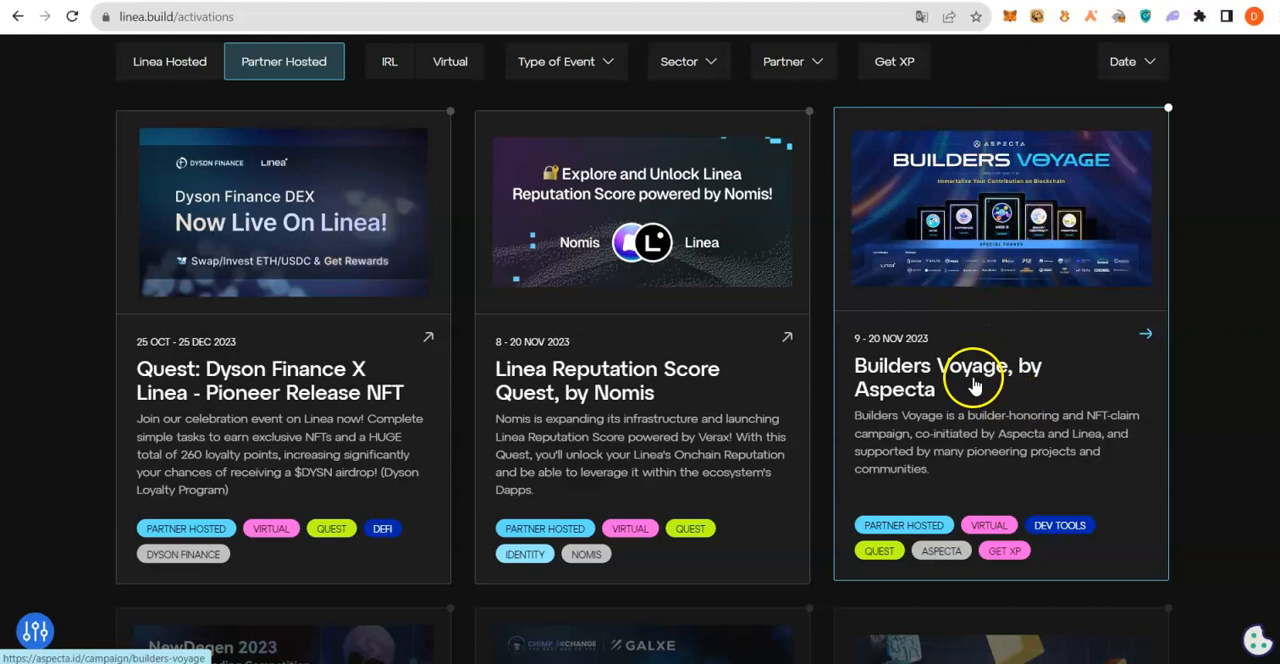
mouse_move(680, 380)
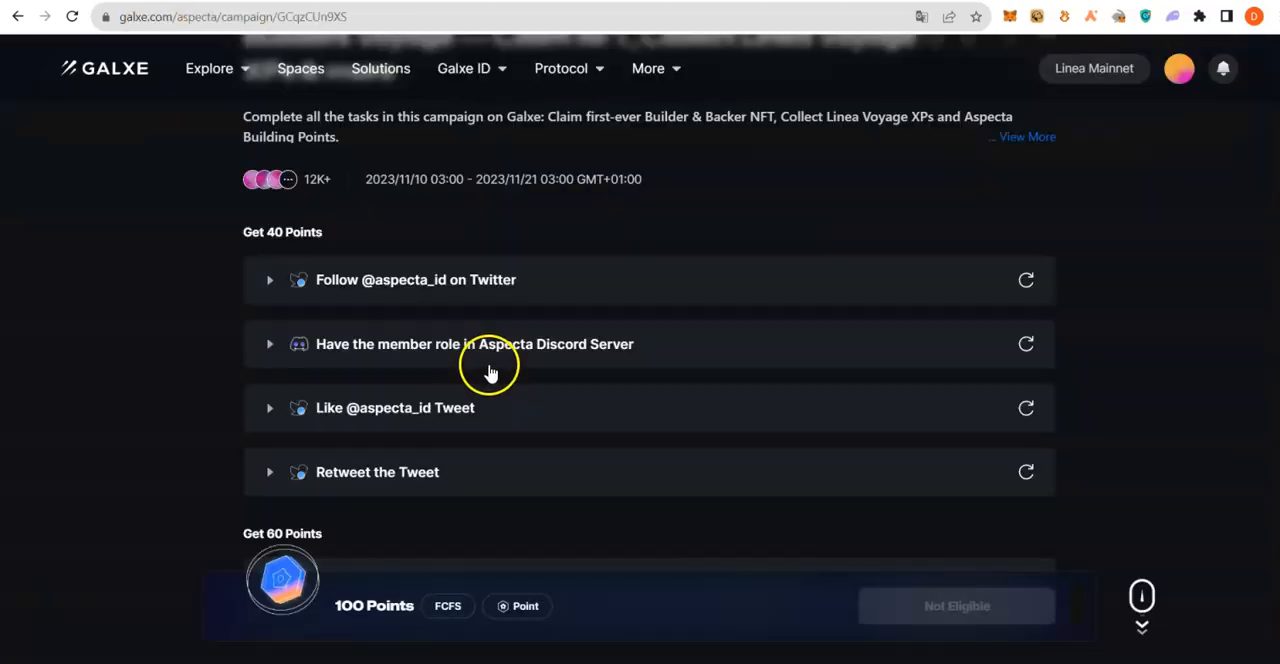
Scroll the Aspecta Galxe campaign page to the Get 40 Points task list.
scroll("down", 3)
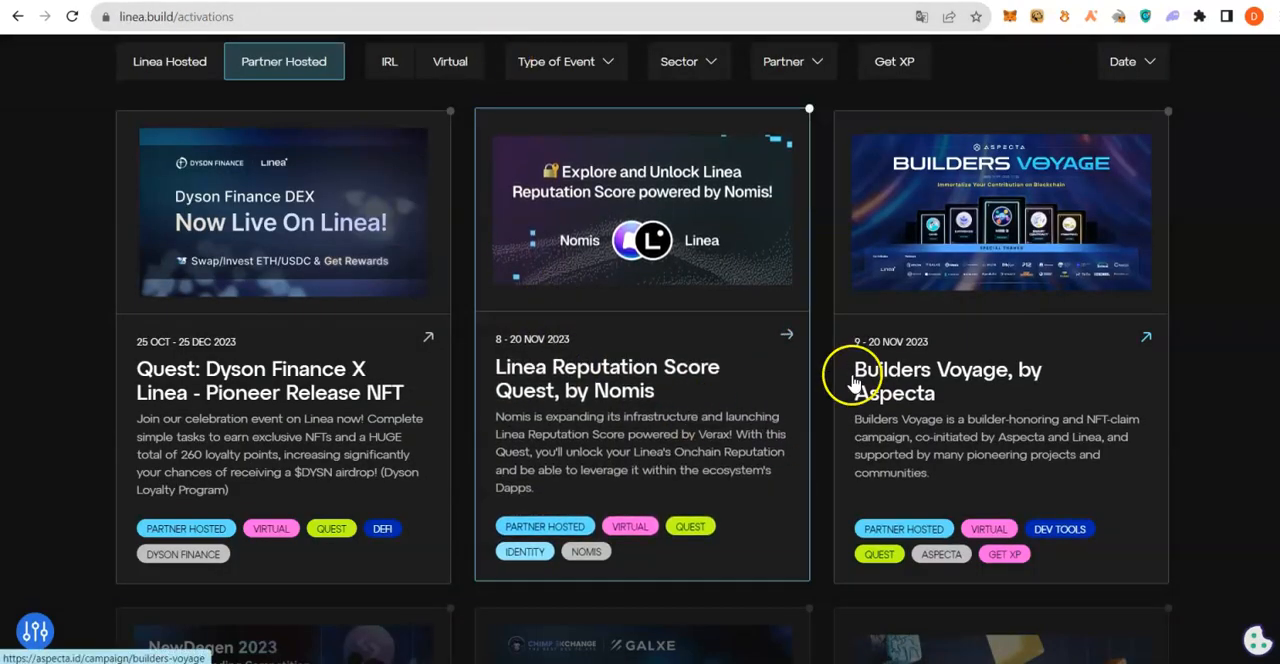
mouse_move(1016, 344)
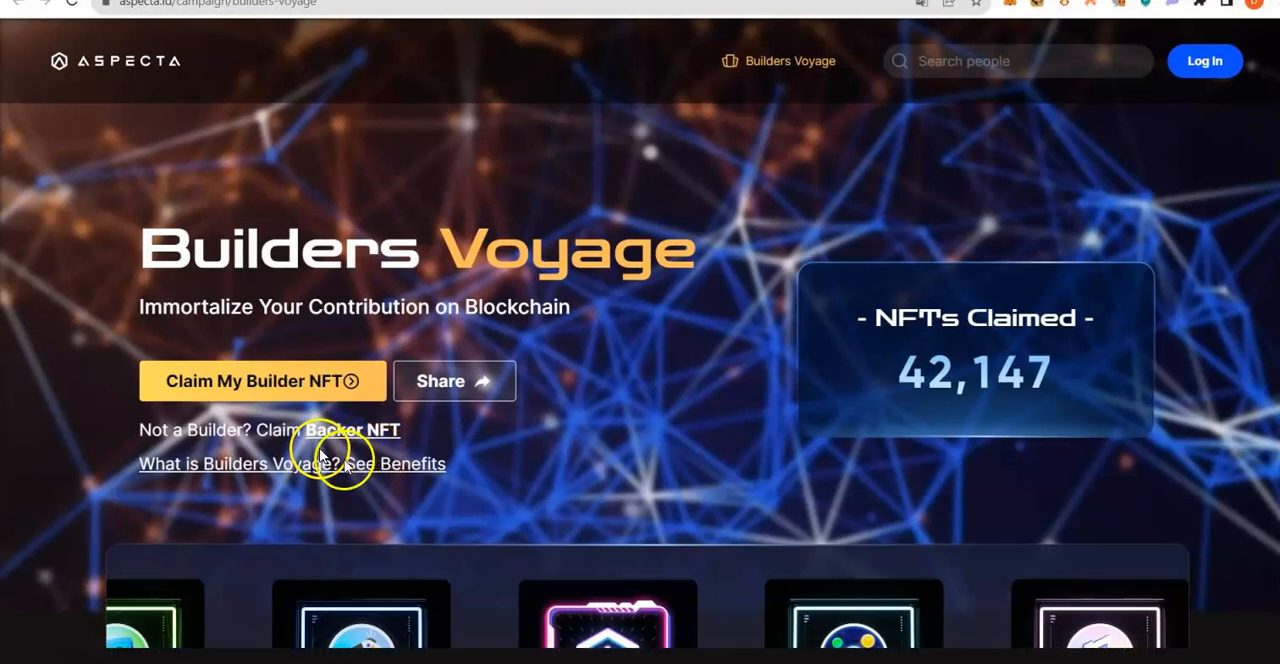
mouse_move(340, 464)
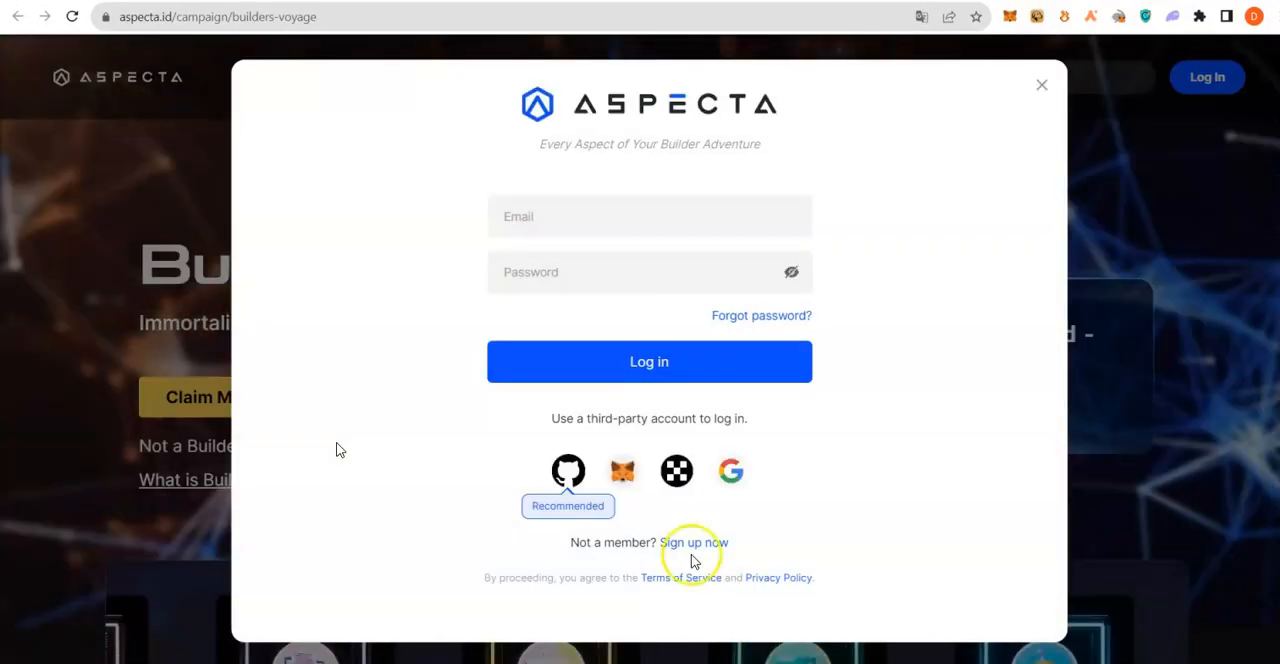
mouse_move(710, 362)
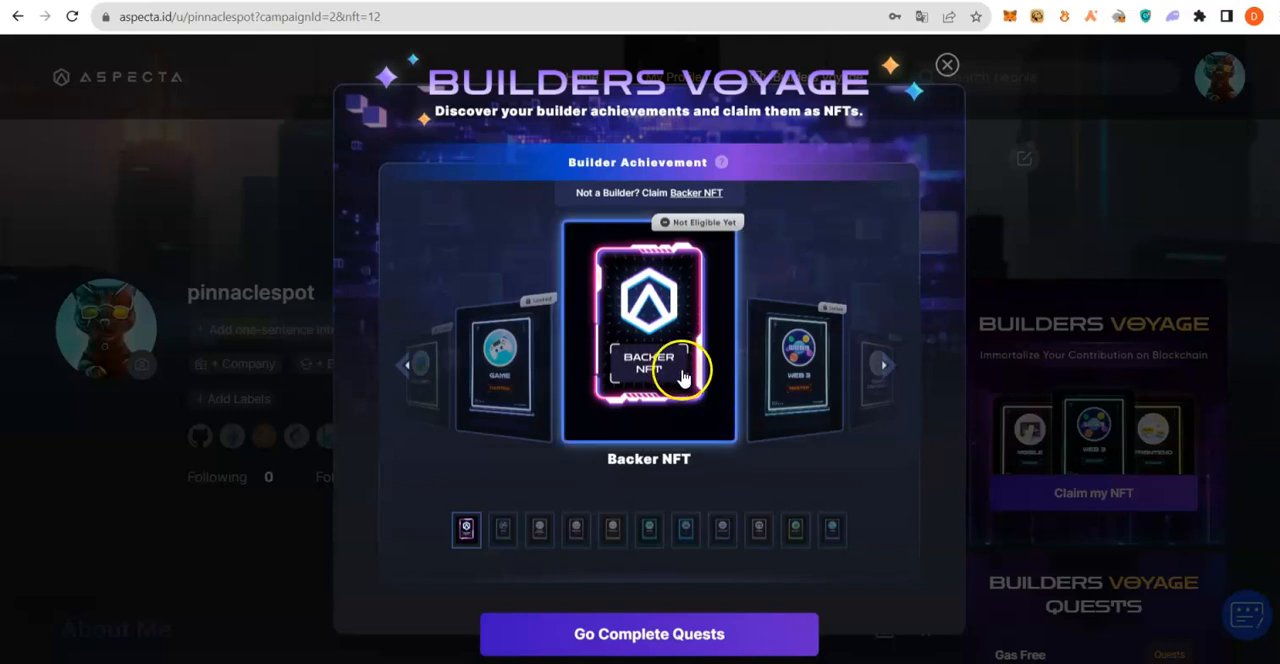
mouse_move(648, 648)
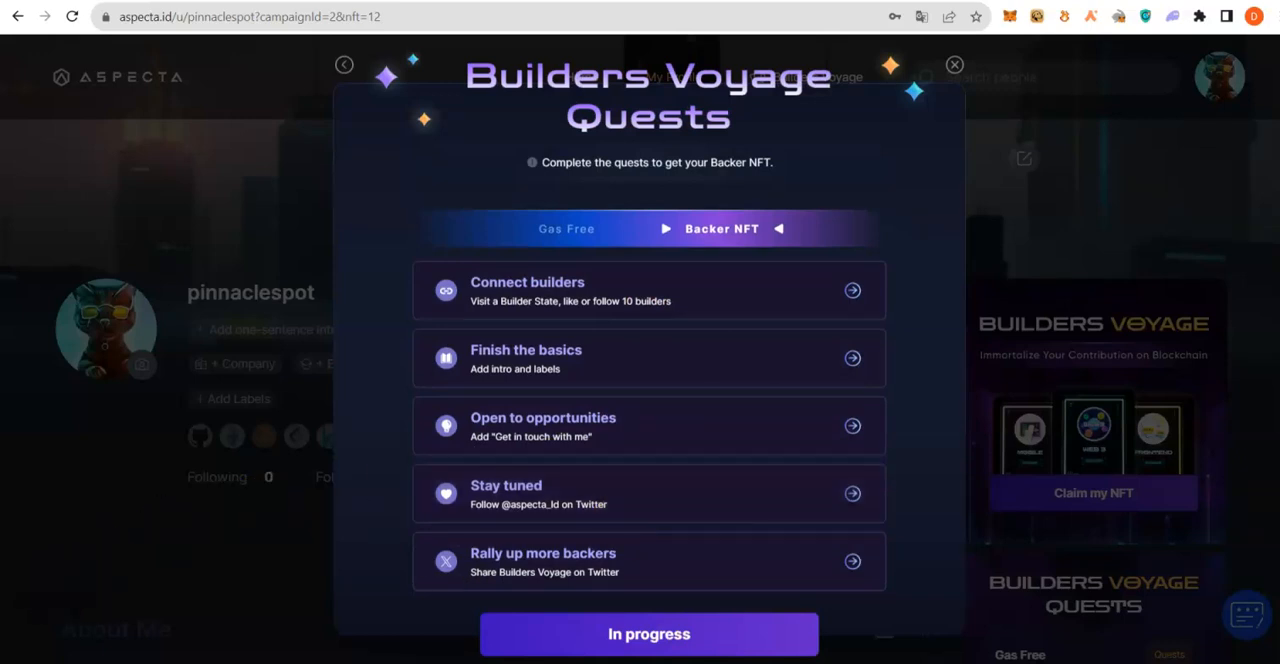
mouse_move(564, 296)
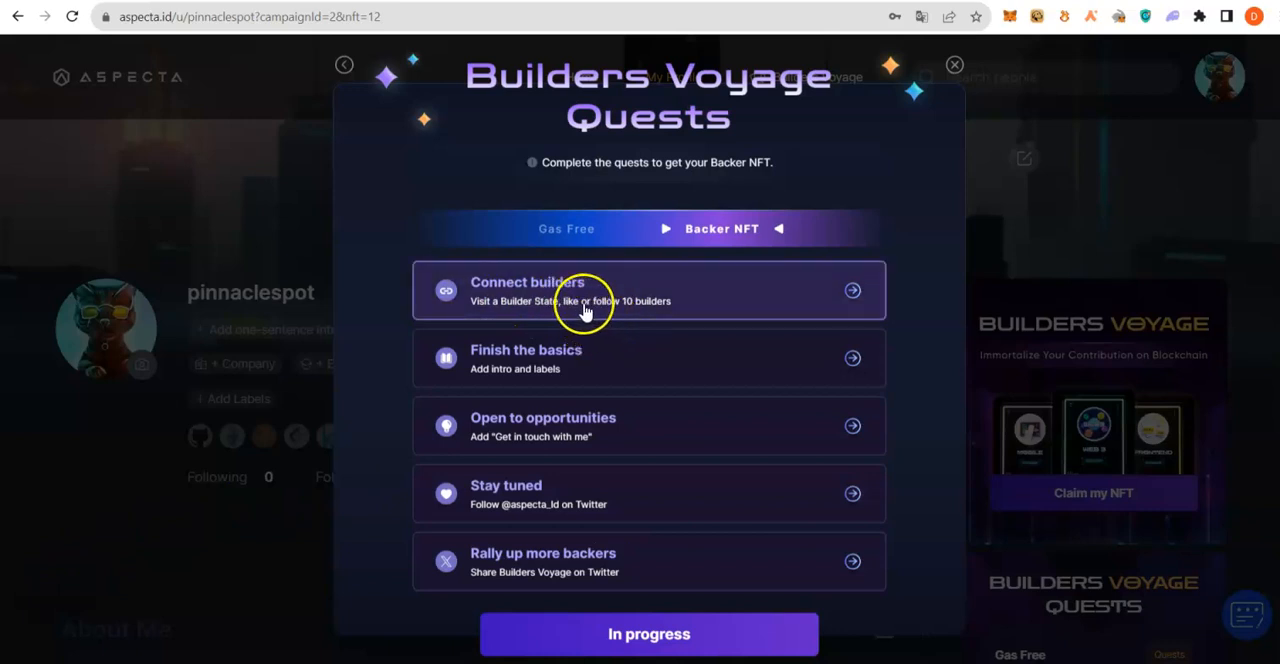
Start the Connect builders quest and enter the Builders Voyage Web3 Builder Coterie.
left_click(648, 290)
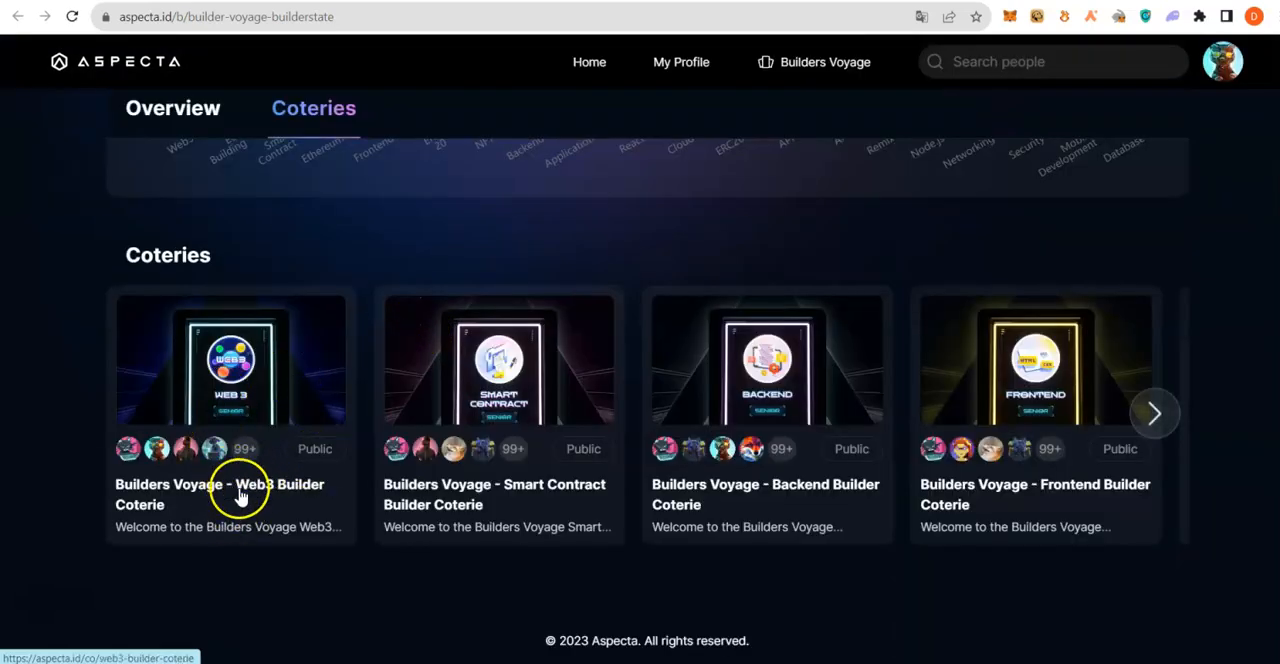
left_click(240, 494)
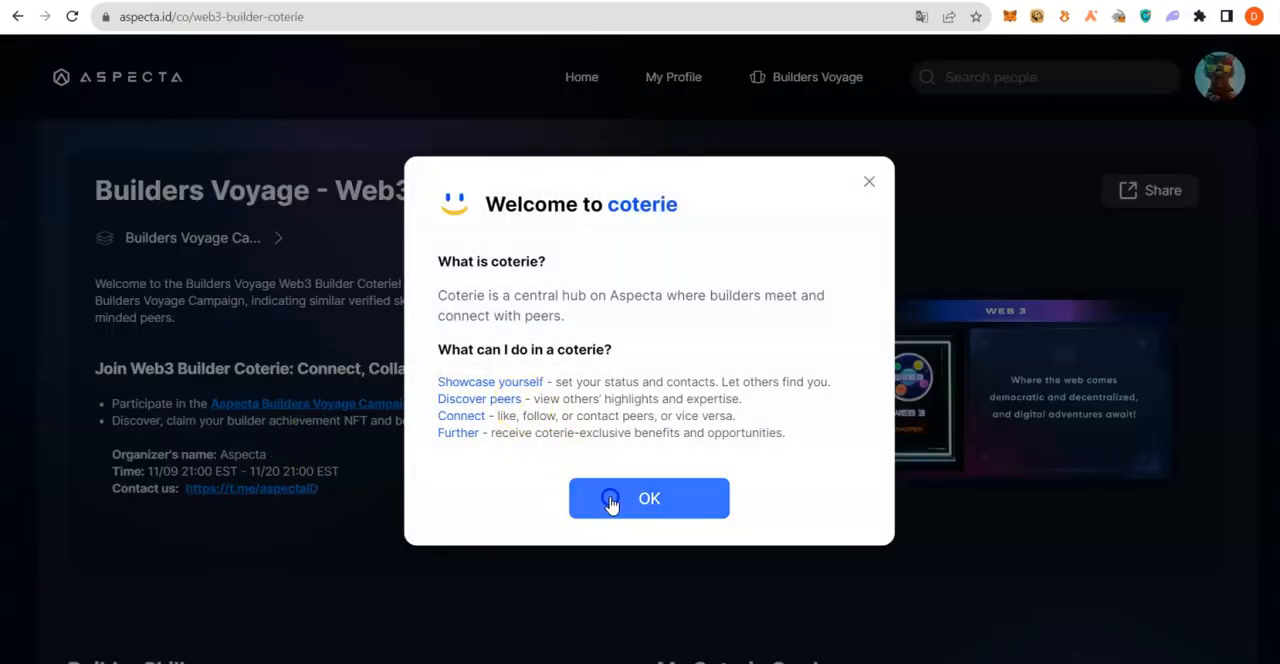
left_click(648, 498)
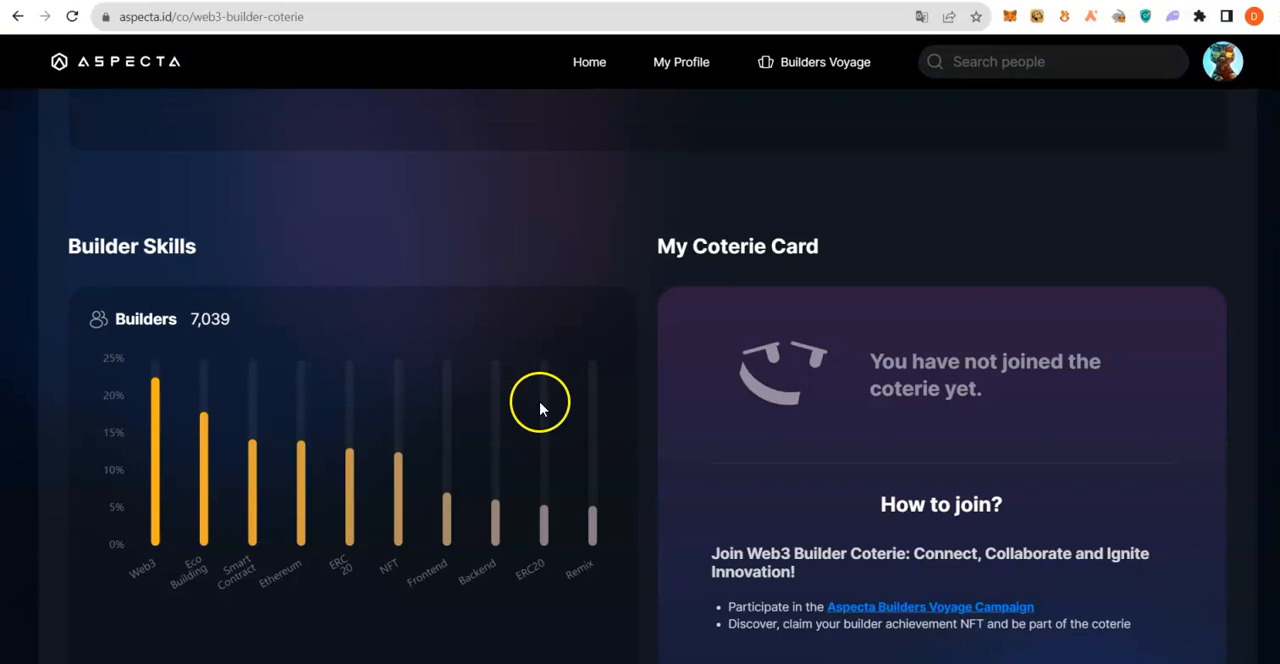
scroll("down", 3)
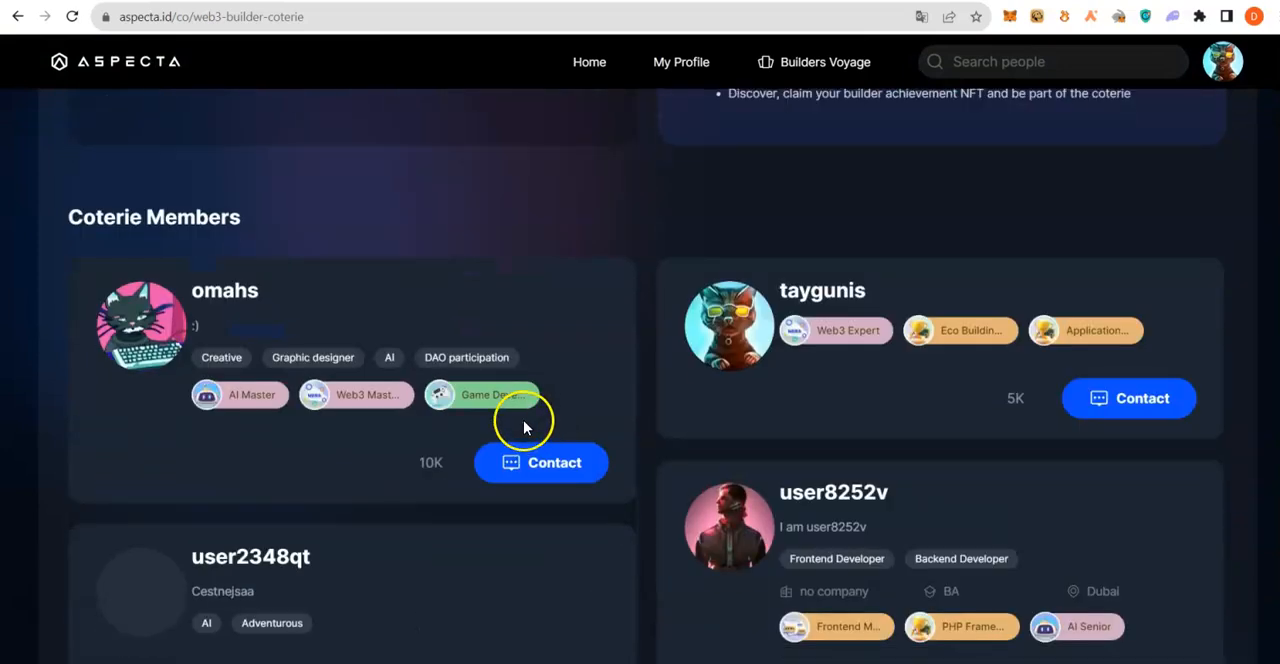
scroll("down", 3)
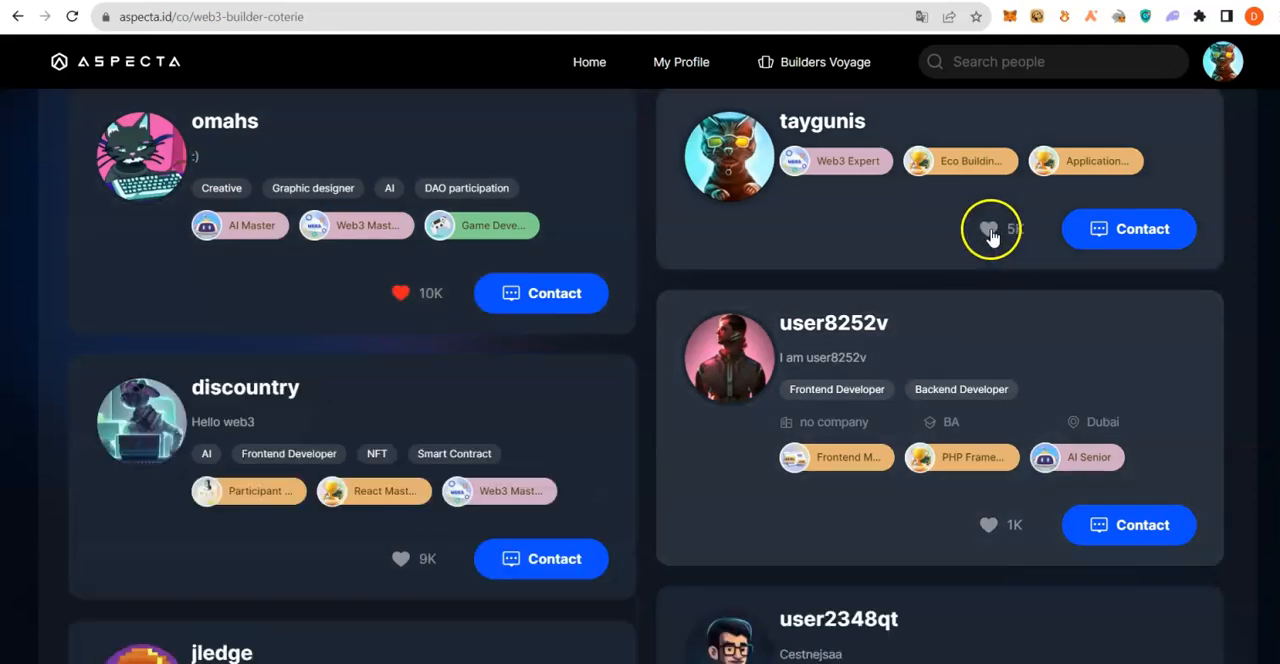
left_click(988, 228)
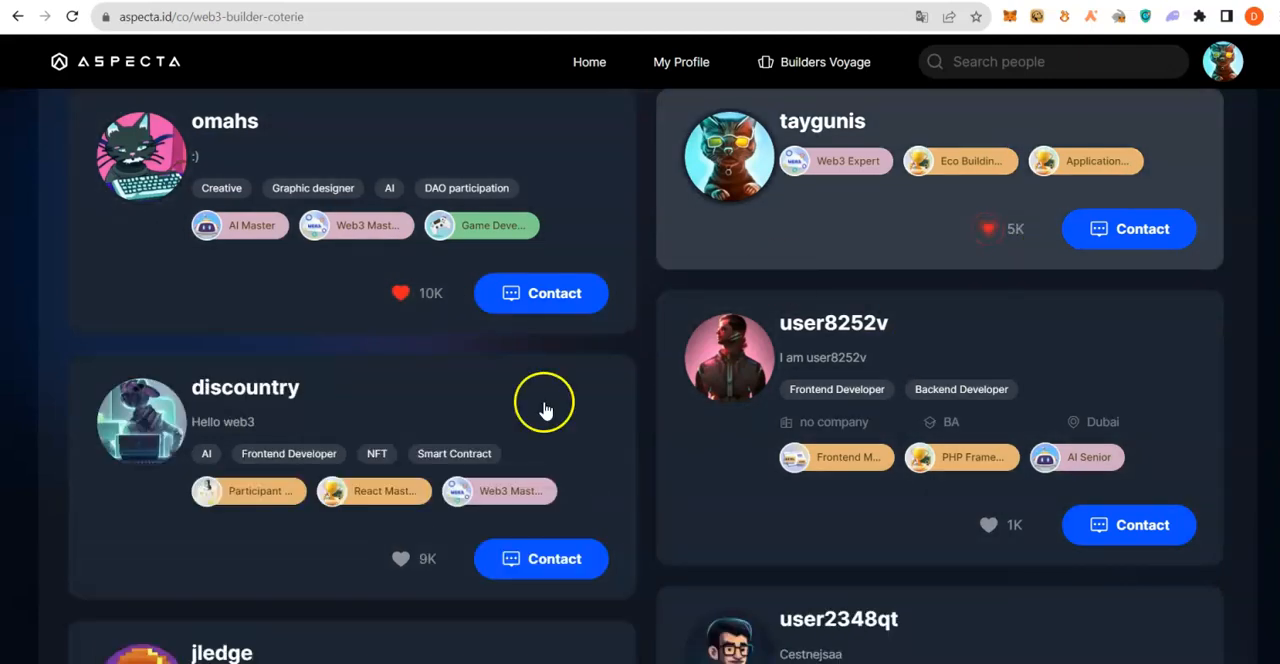
scroll("down", 3)
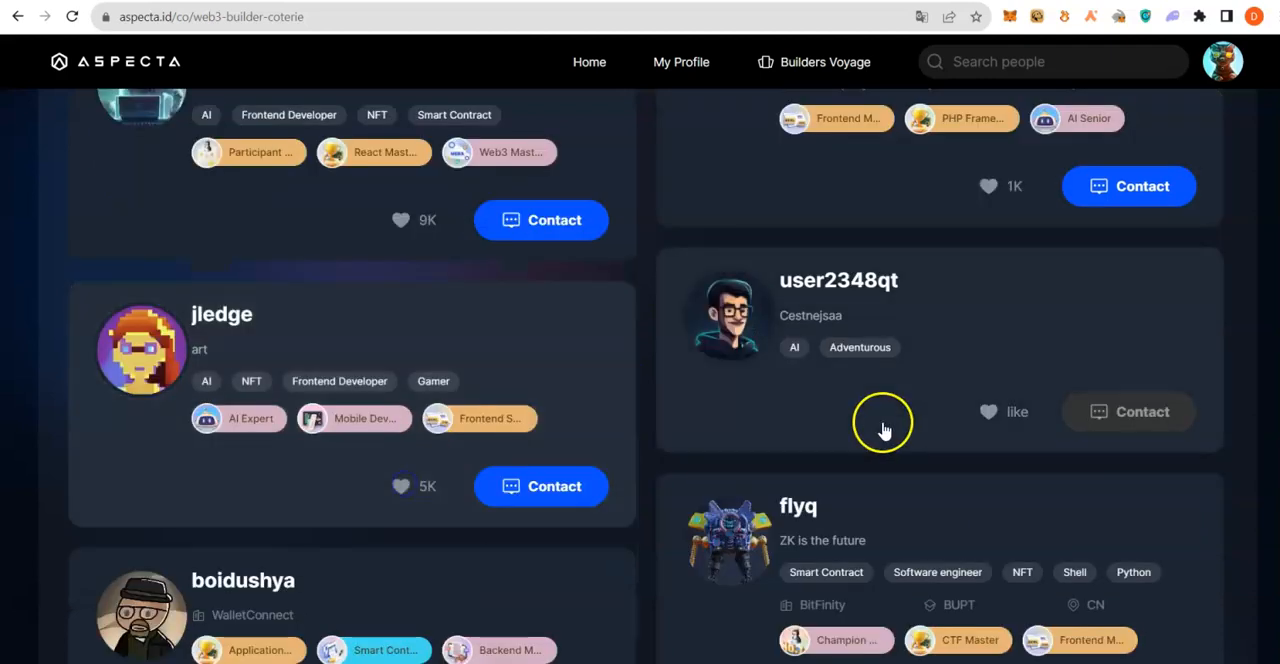
left_click(400, 486)
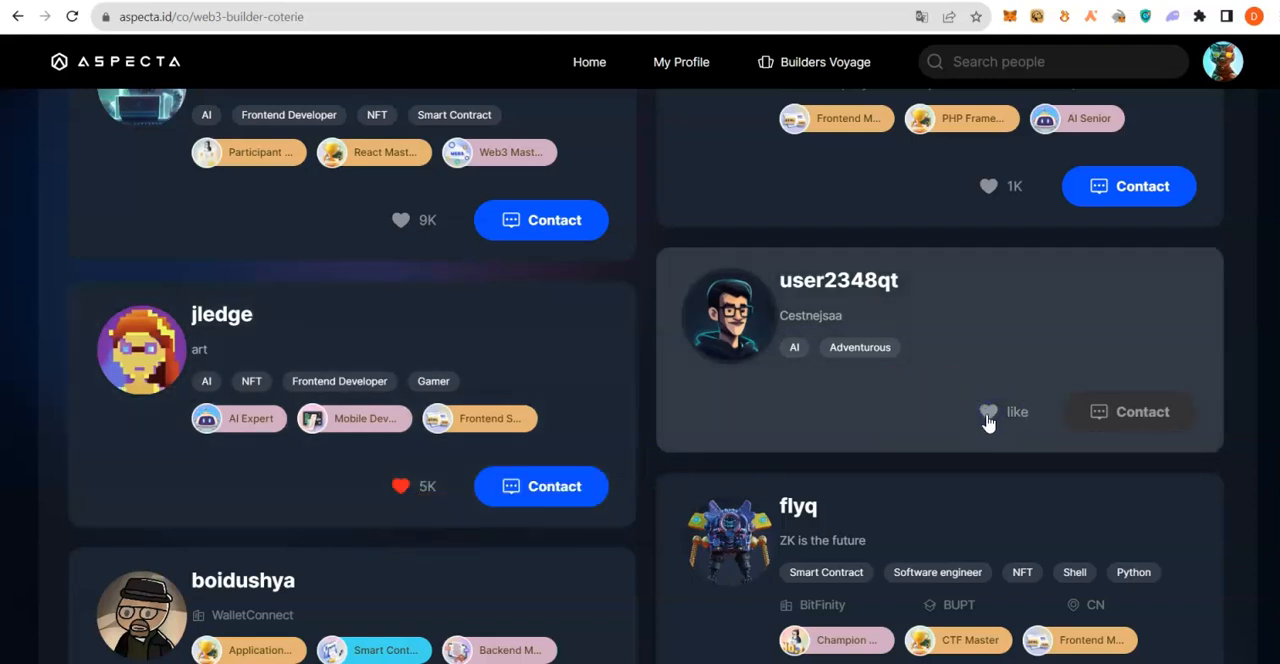
scroll("down", 3)
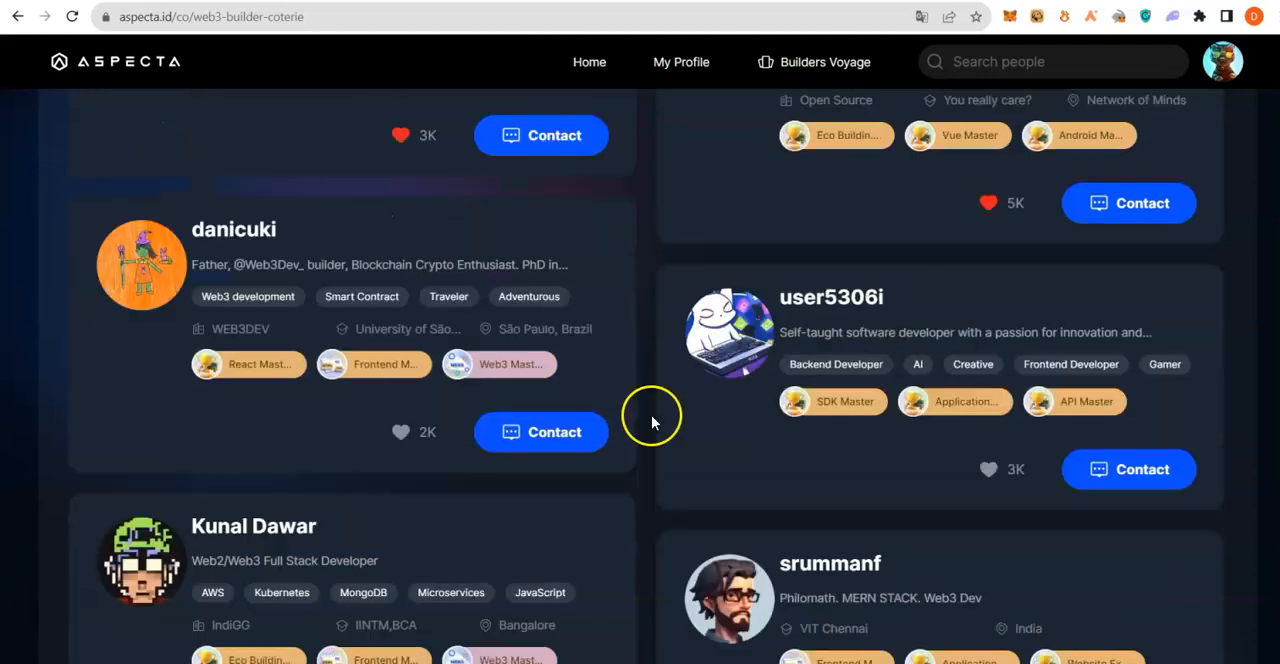
scroll("down", 3)
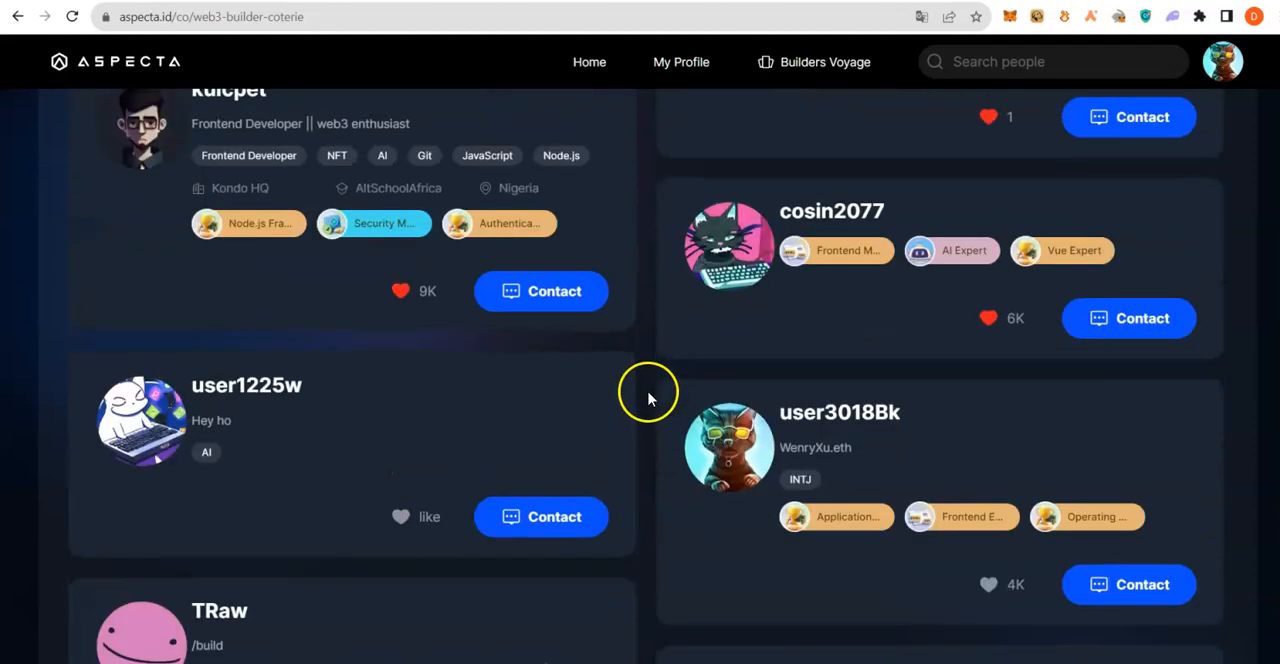
mouse_move(676, 70)
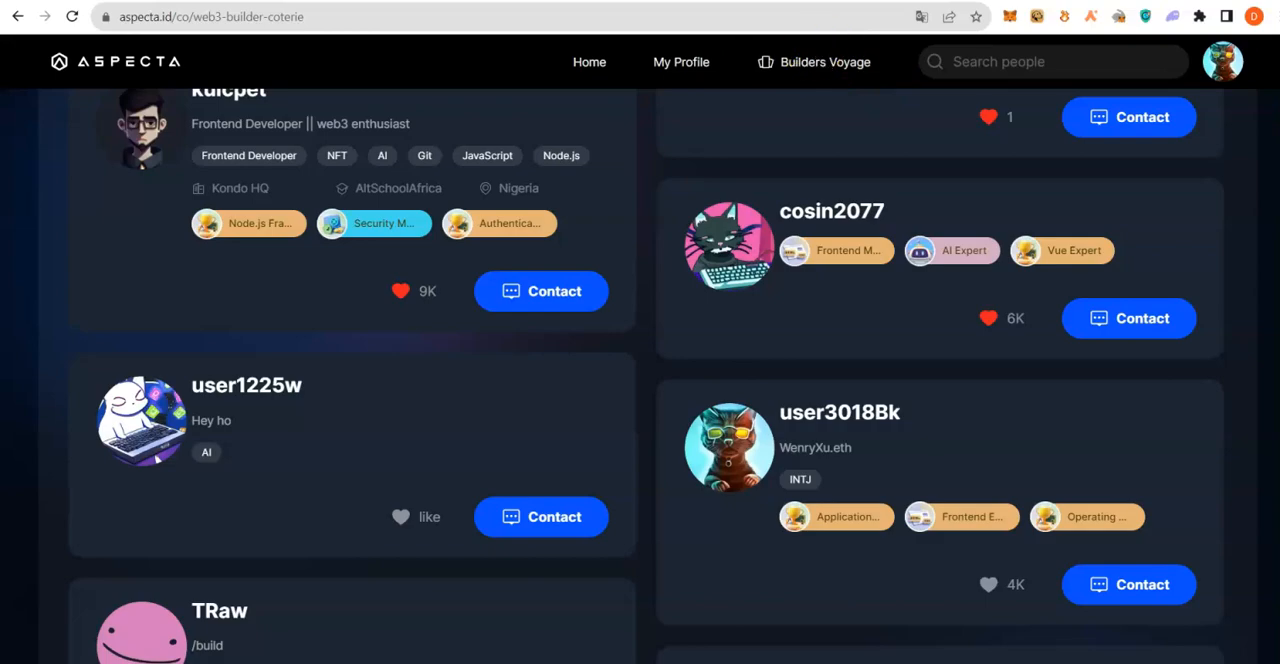
From My Profile, view the Backer NFT quest list with Connect builders now complete, then close it.
left_click(680, 62)
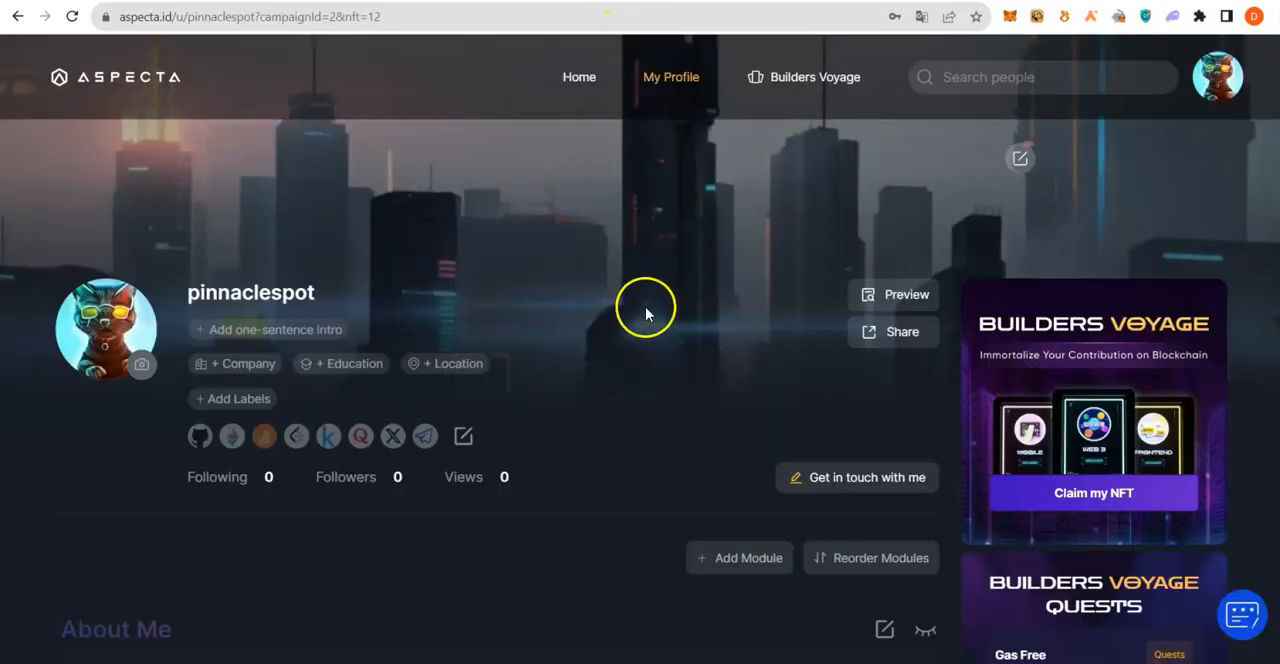
scroll("down", 3)
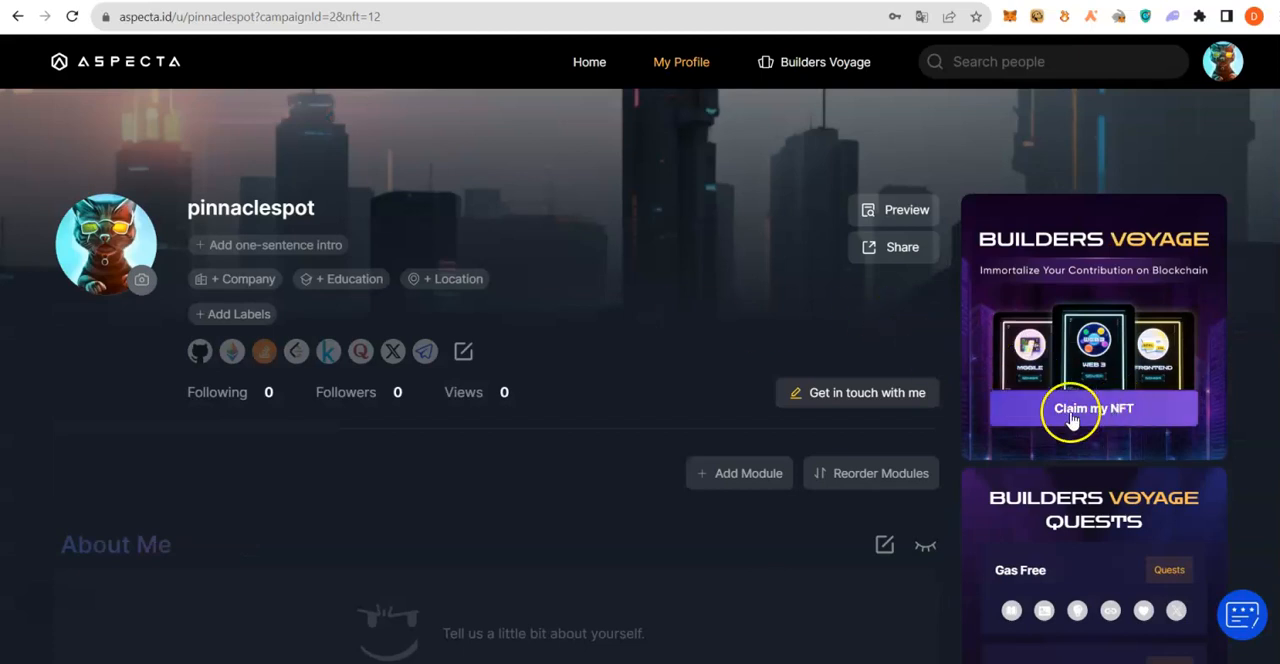
left_click(1092, 408)
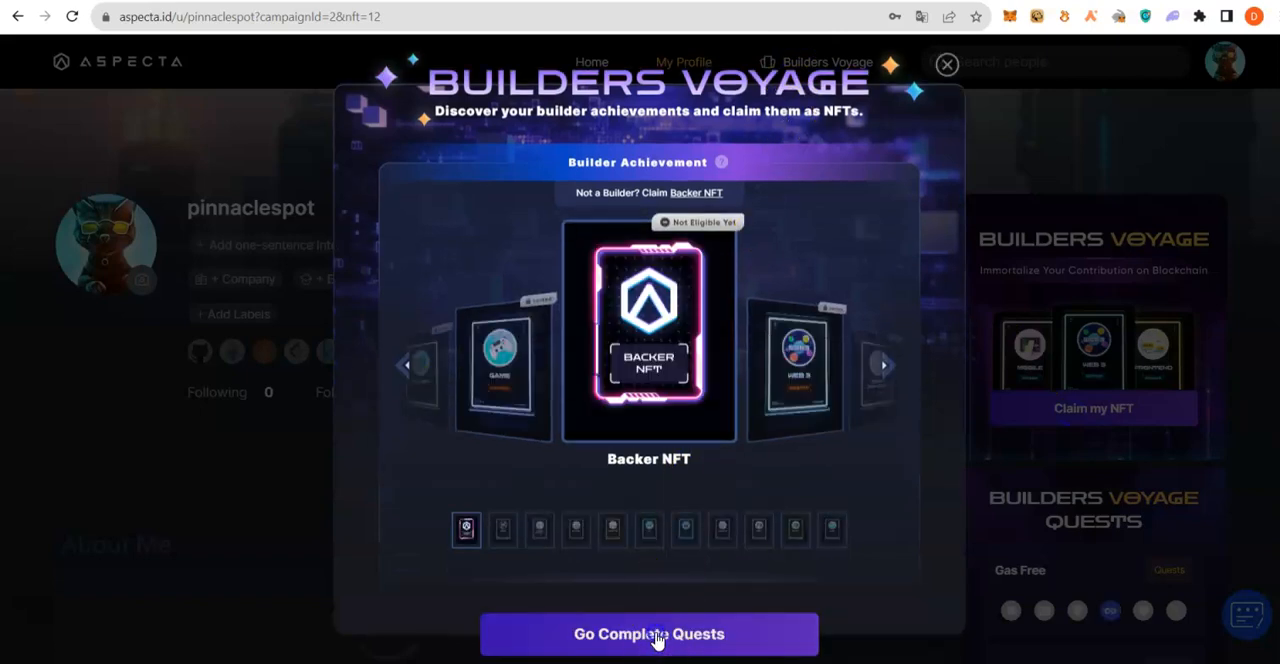
left_click(648, 632)
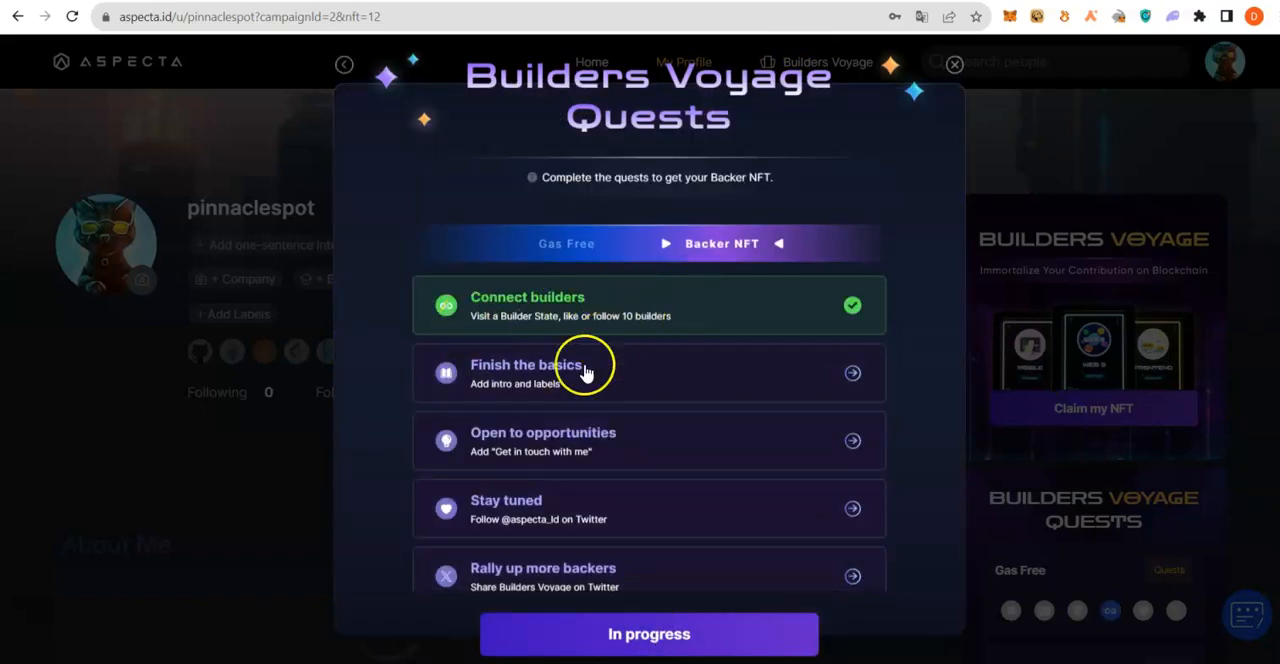
left_click(584, 372)
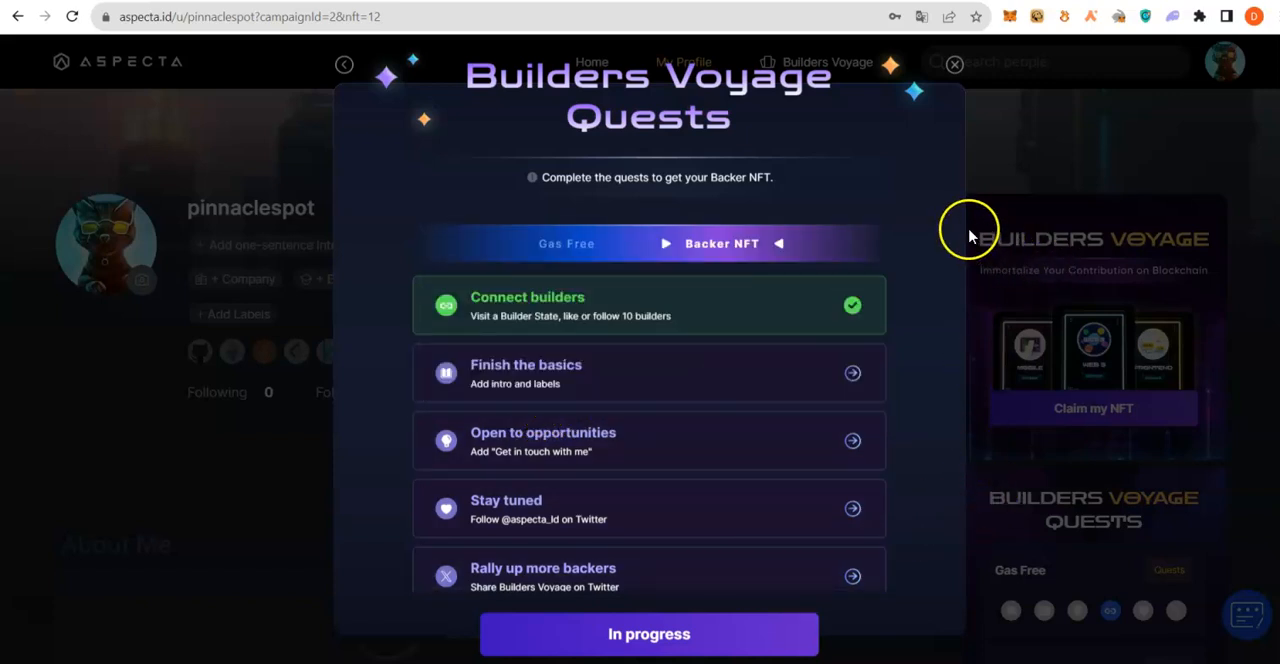
left_click(954, 64)
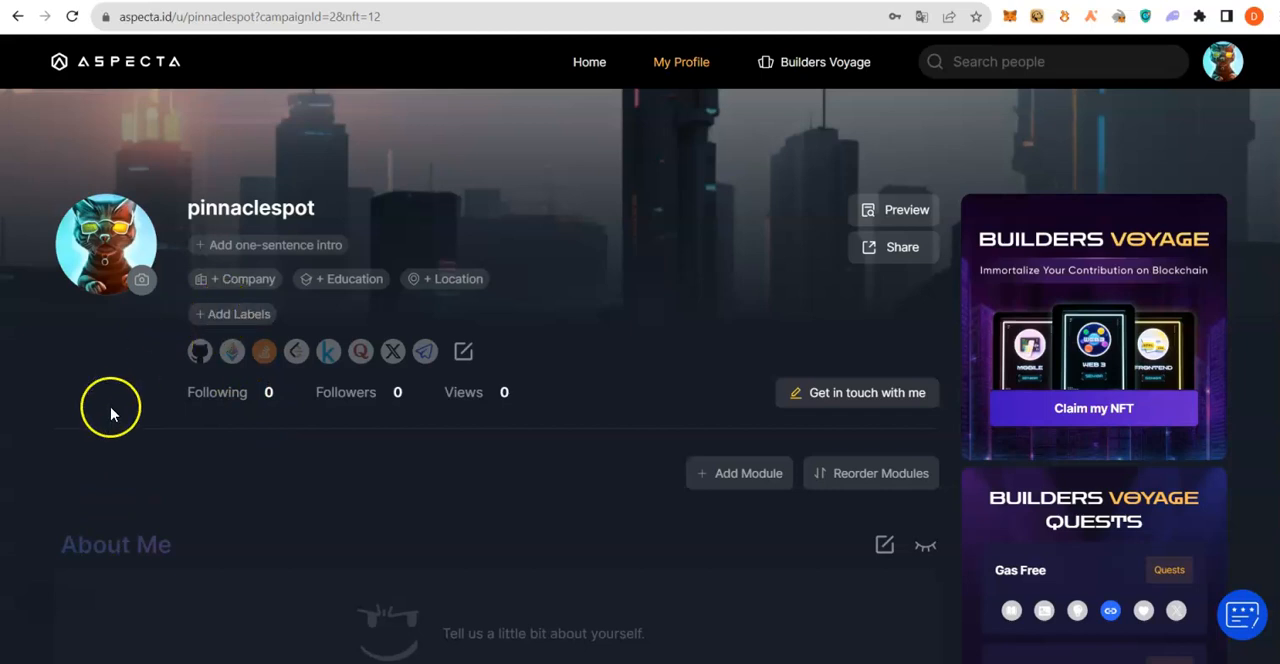
mouse_move(228, 248)
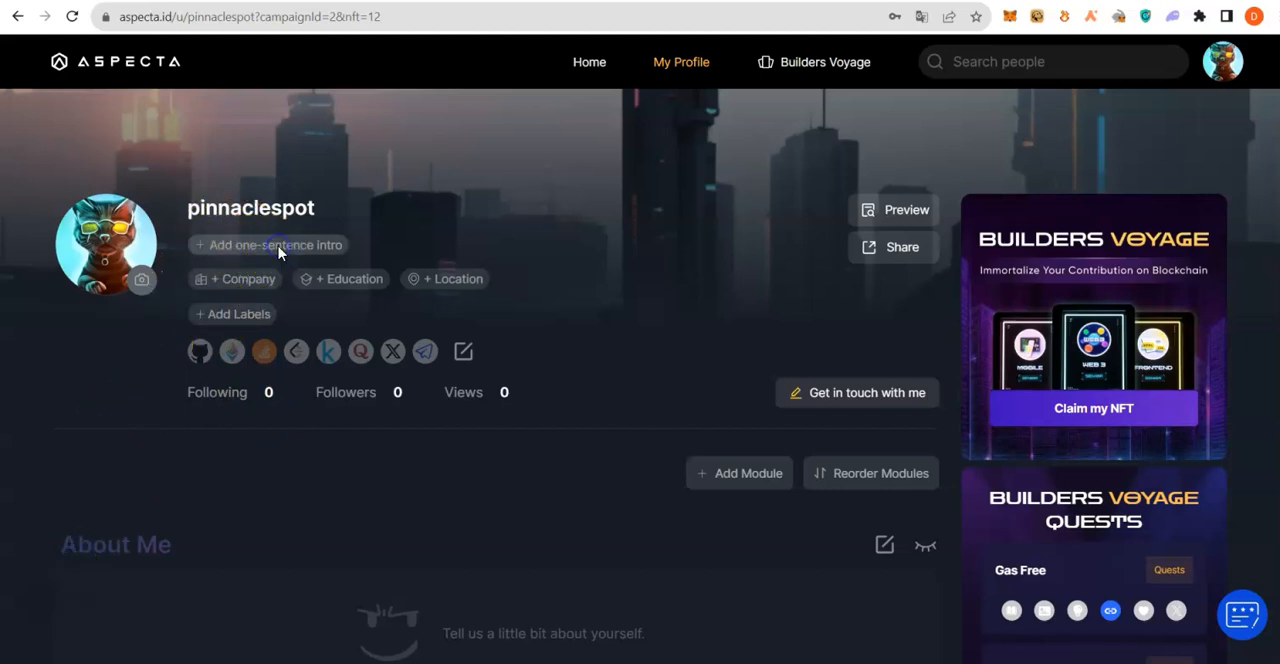
Save the one-sentence intro 'Blockchain education expert' to the profile.
left_click(272, 244)
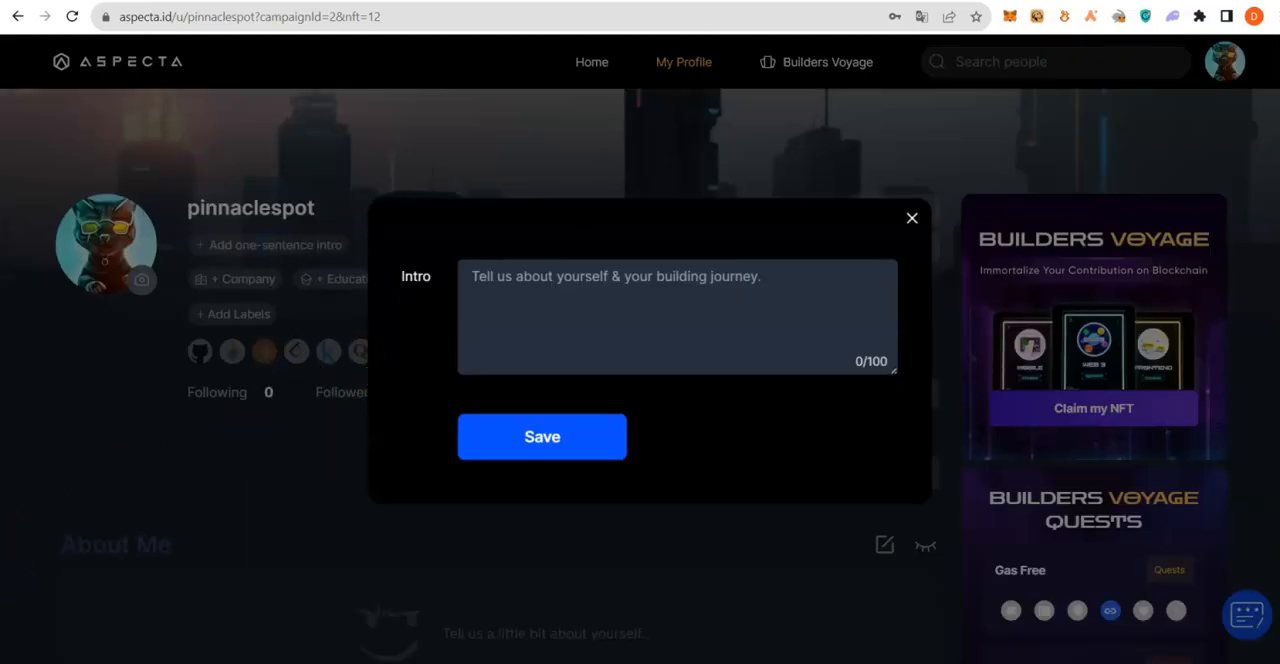
type("Blockchain education expert")
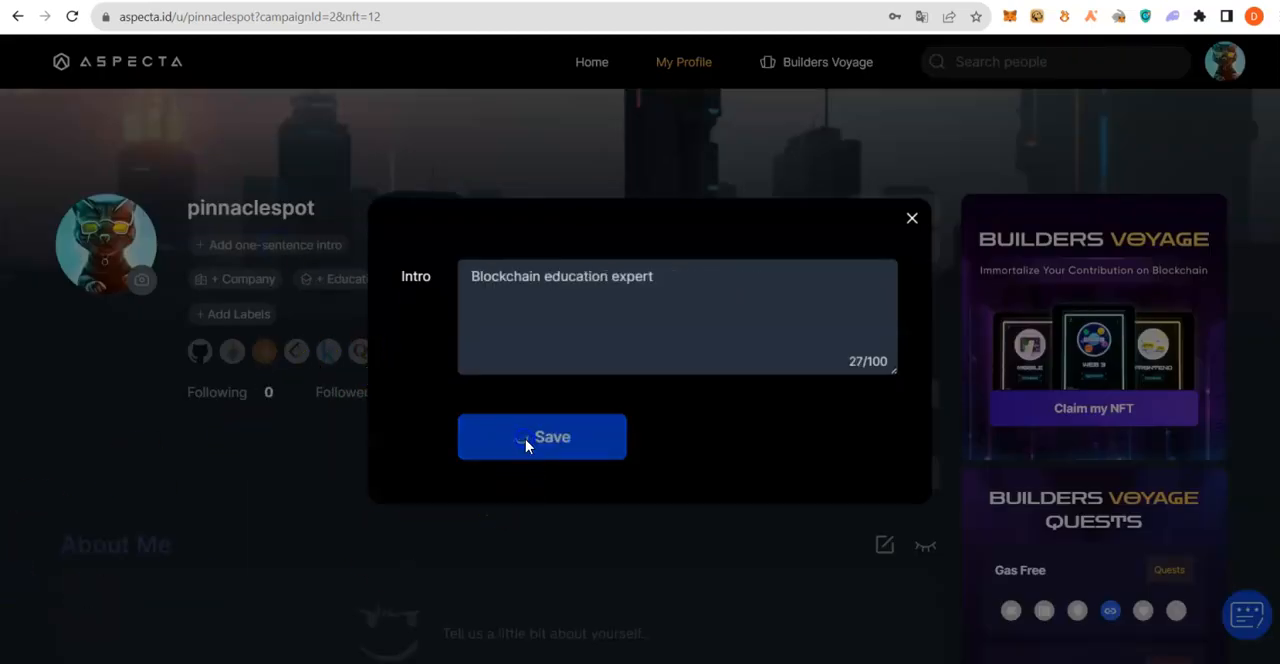
left_click(542, 436)
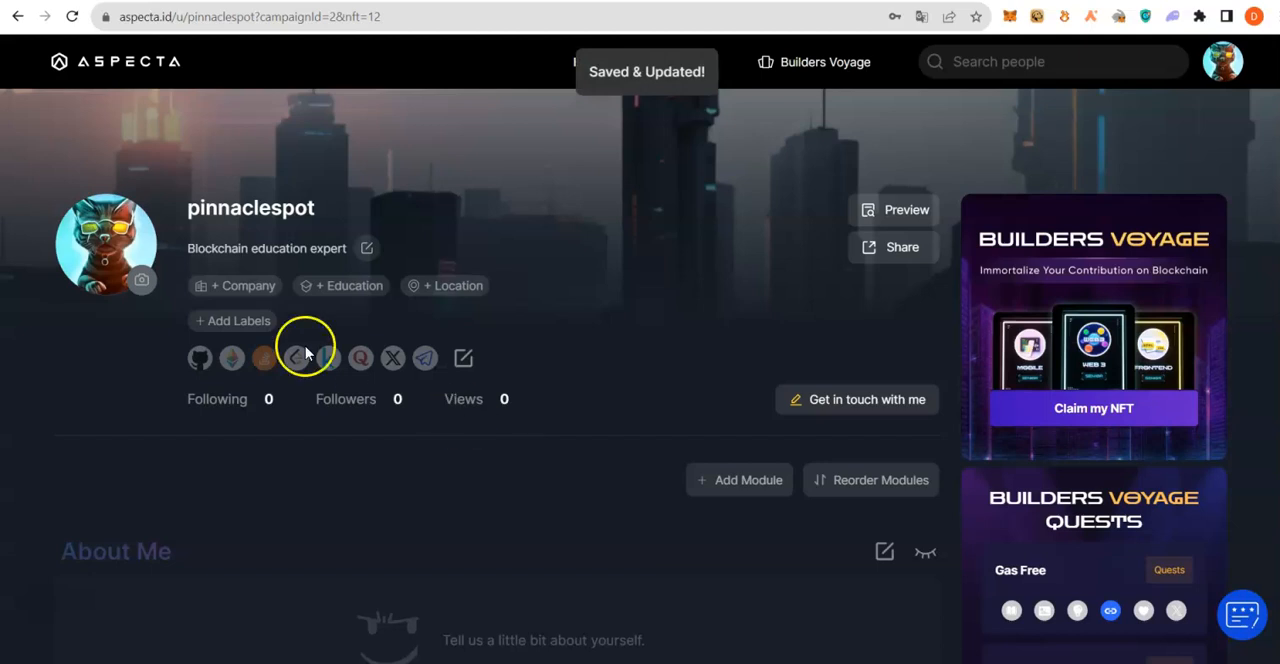
left_click(238, 320)
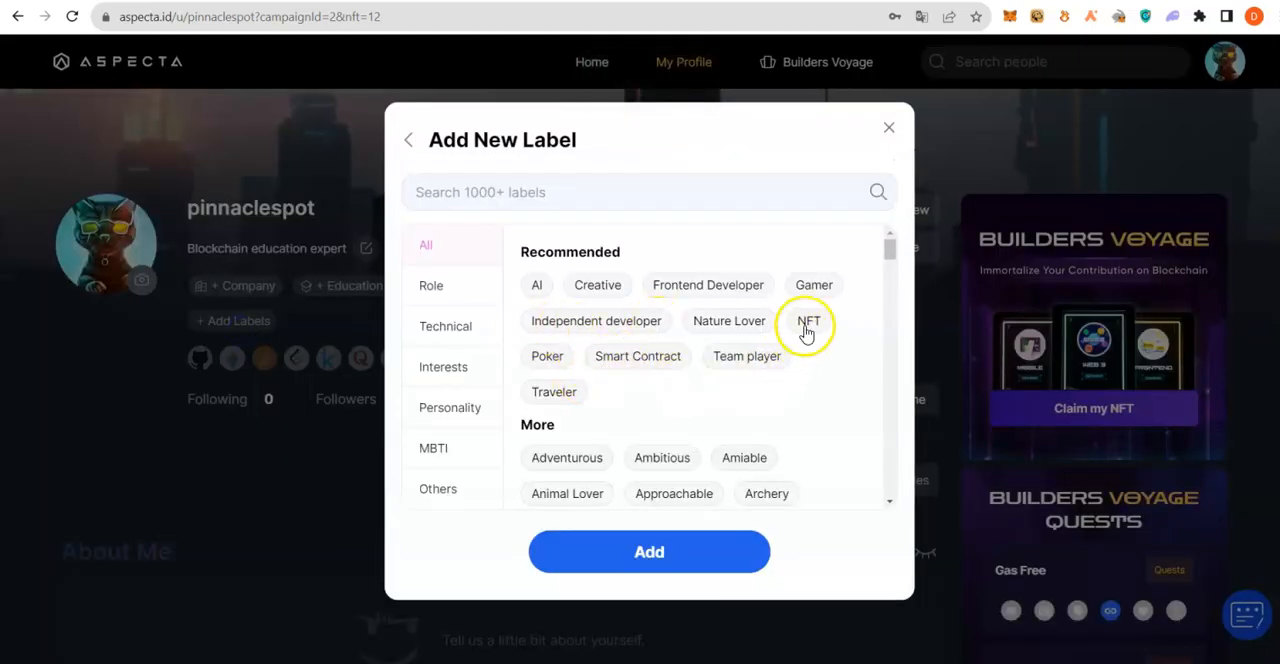
Add the NFT, Team player and Ambitious labels to the profile and finish editing.
left_click(808, 320)
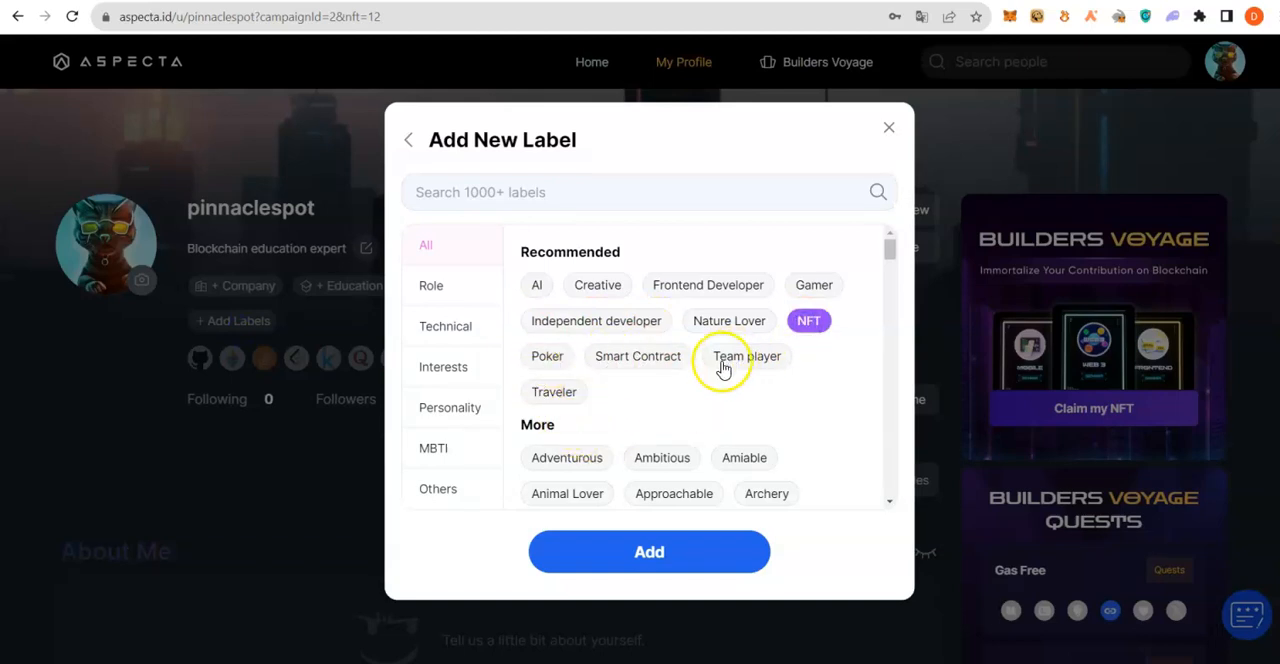
scroll("down", 3)
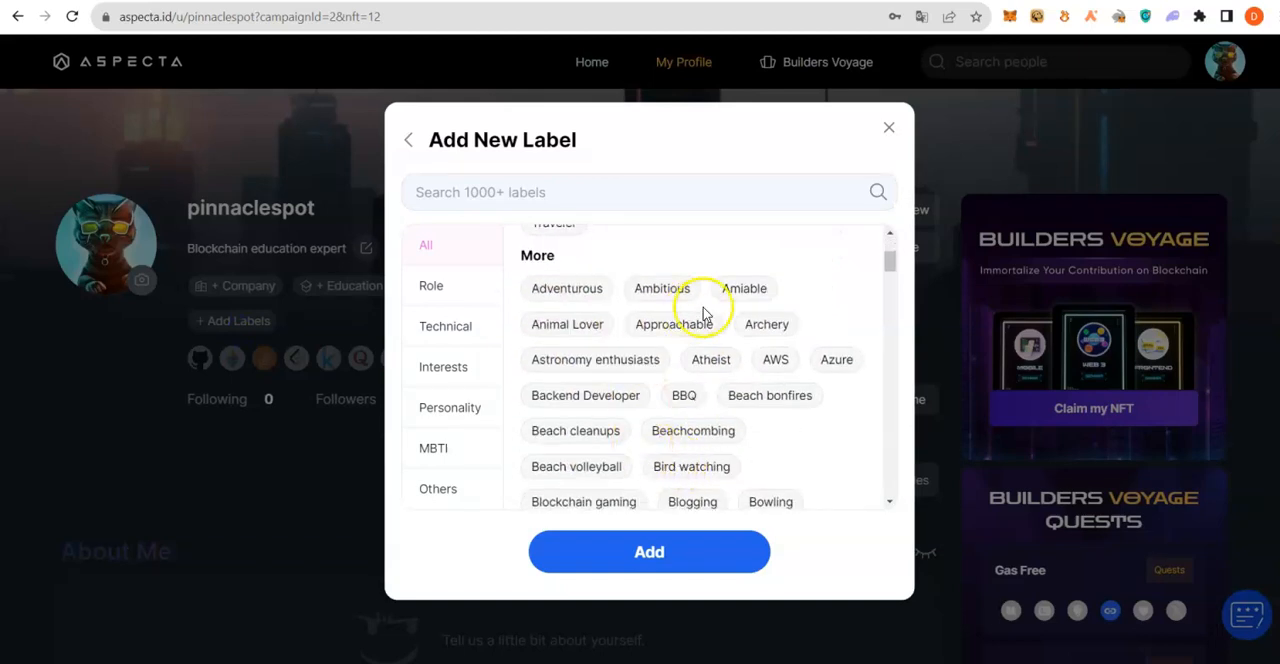
left_click(660, 288)
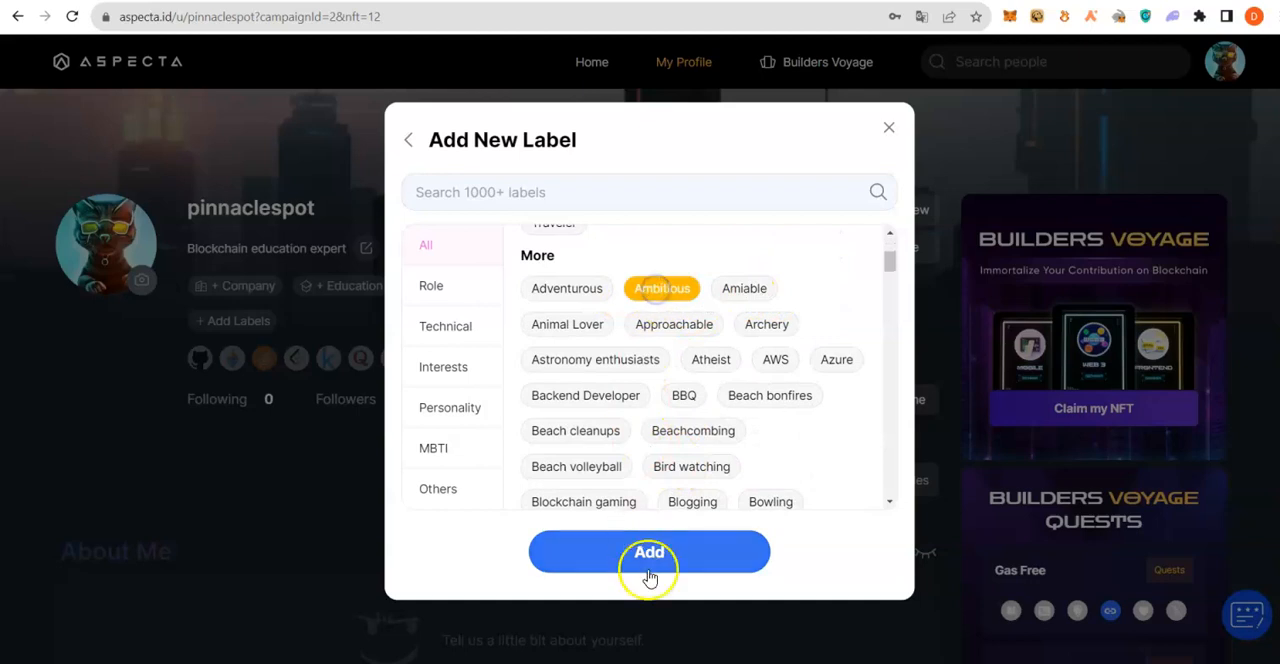
left_click(648, 552)
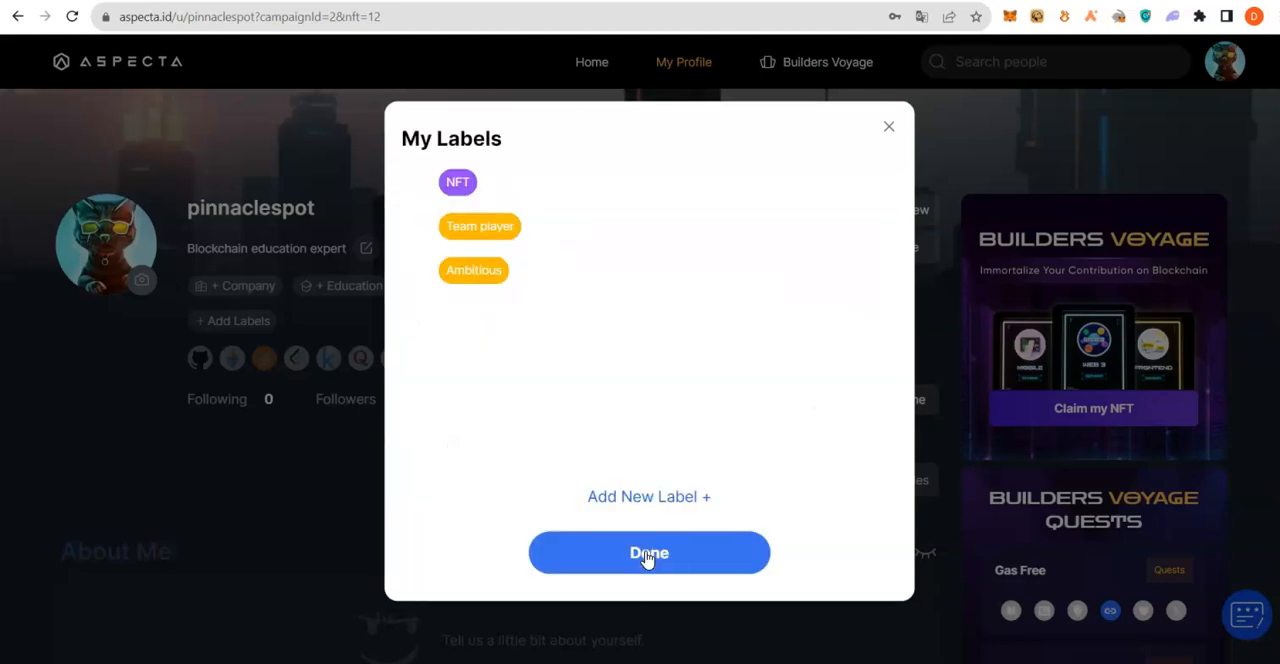
left_click(648, 552)
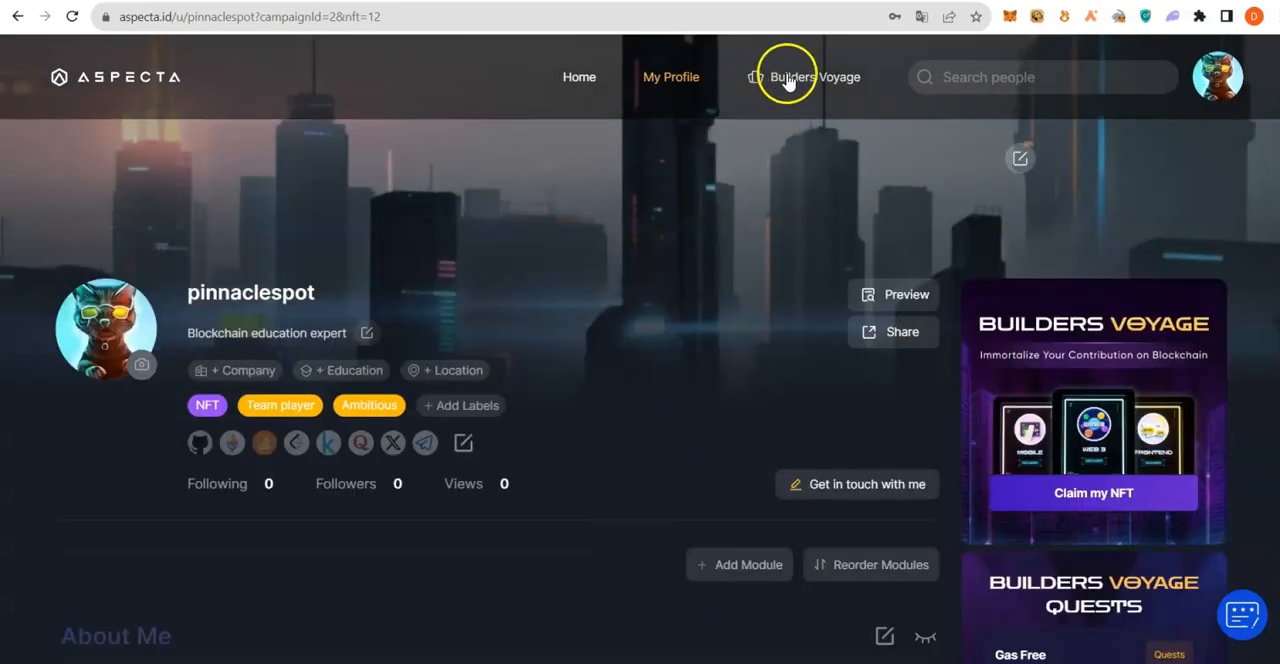
left_click(808, 76)
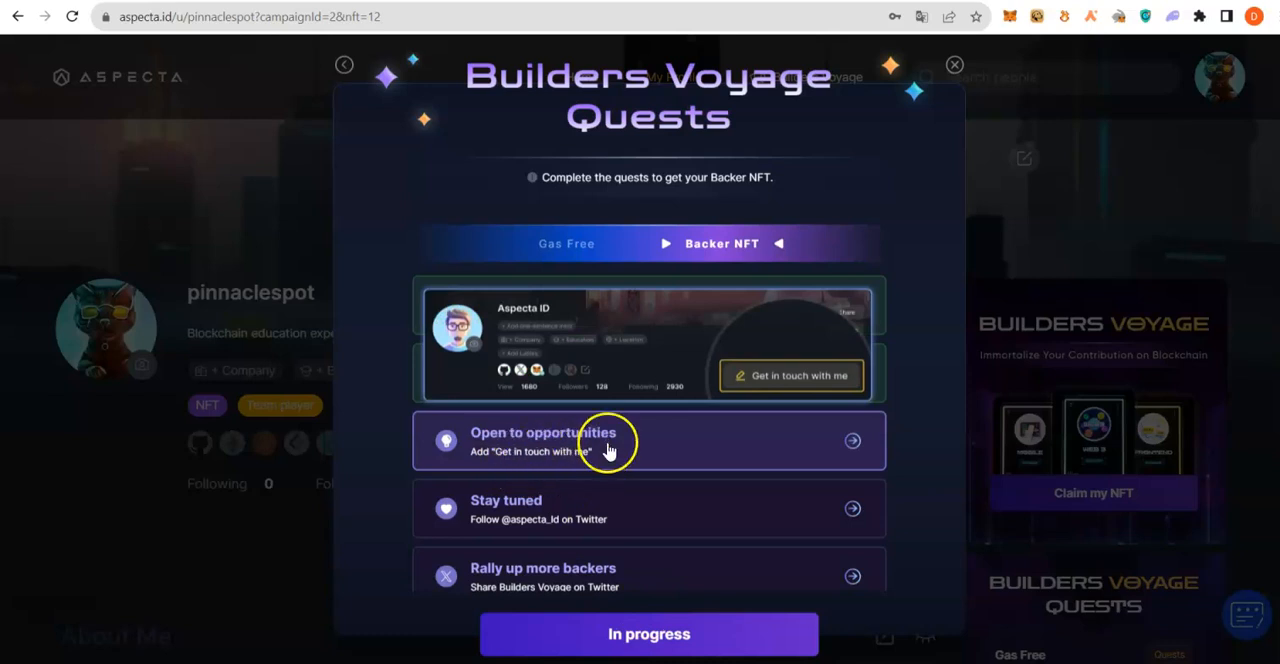
left_click(954, 64)
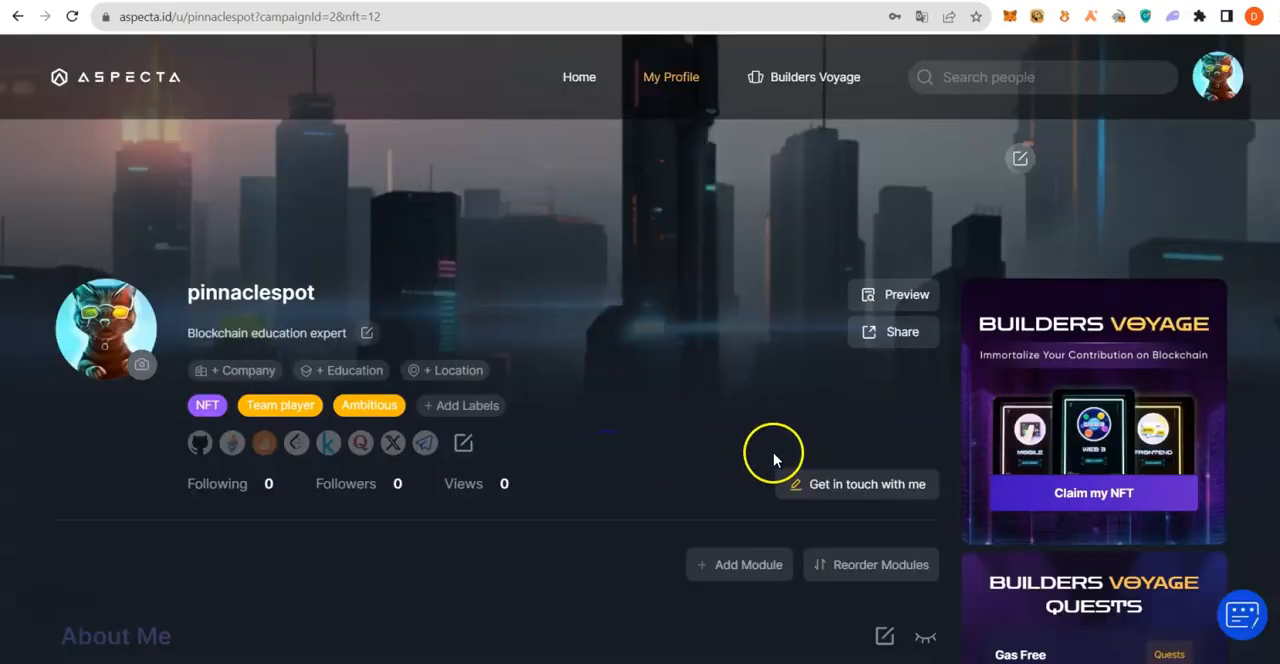
mouse_move(376, 408)
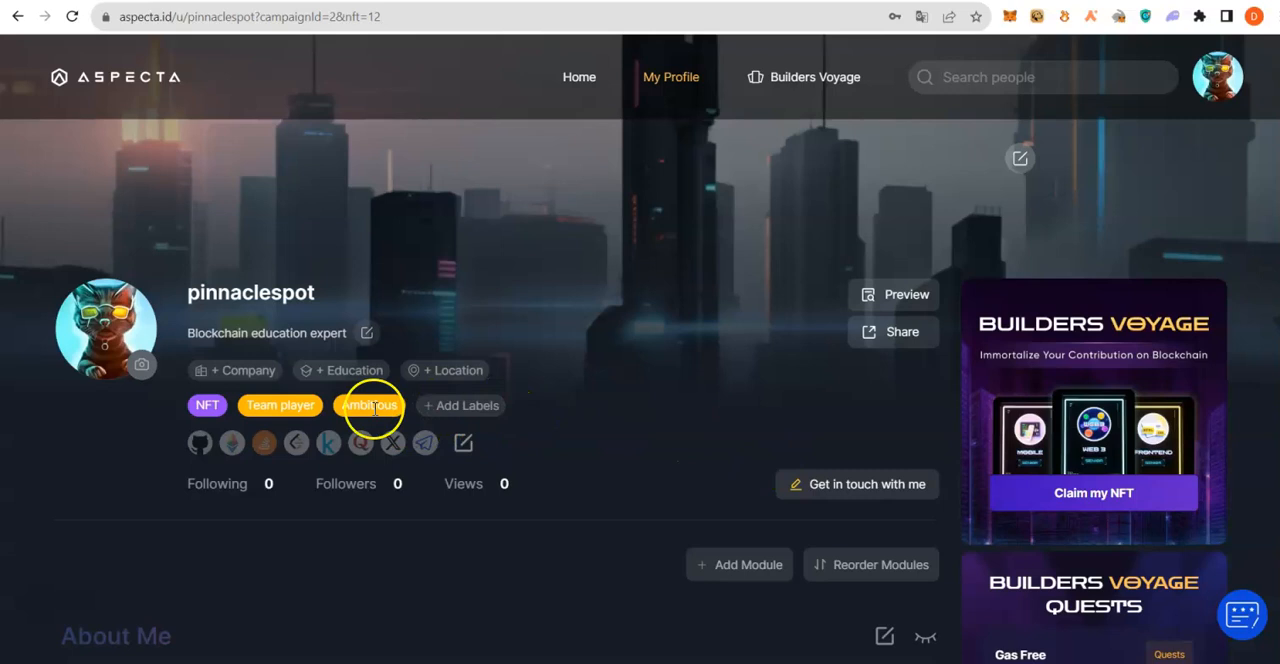
left_click(856, 484)
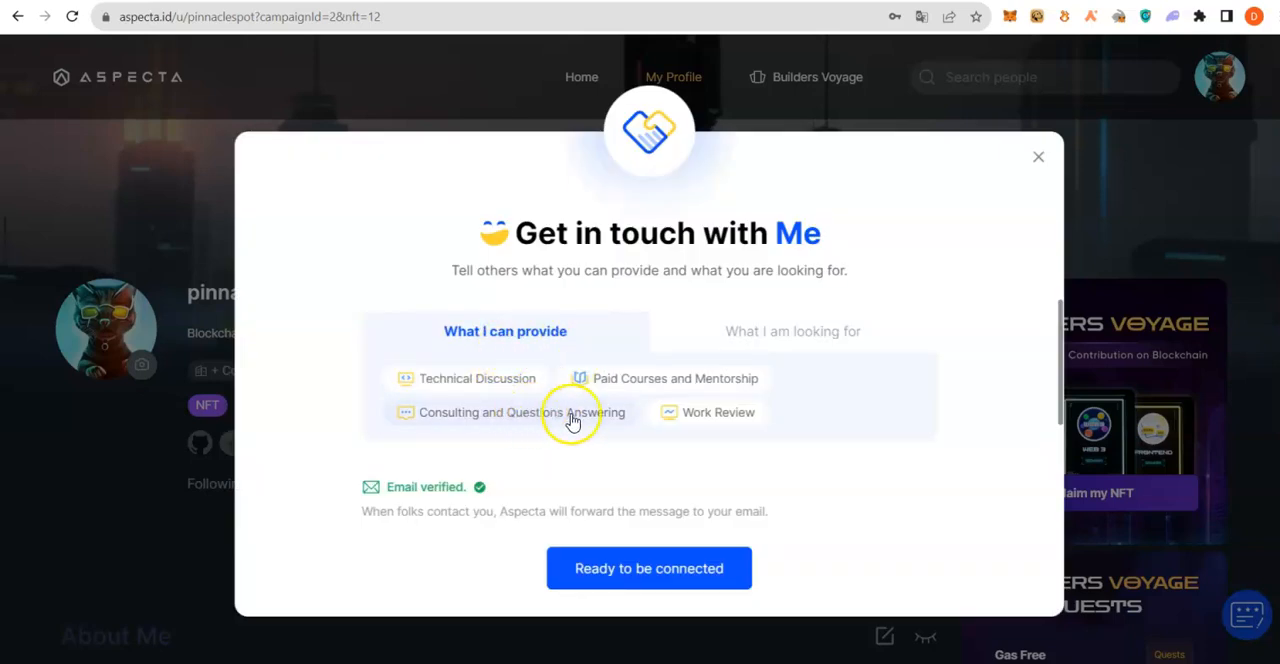
Offer Work Review in Get in touch with Me and confirm being ready to be connected.
left_click(708, 412)
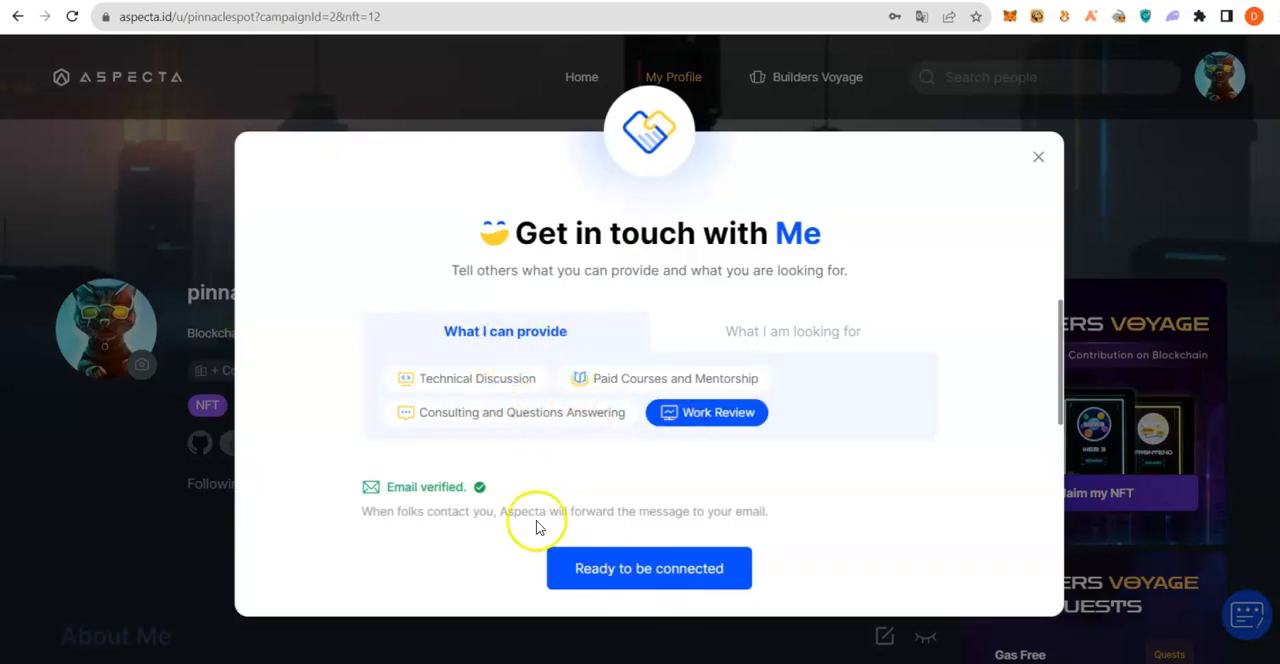
left_click(648, 568)
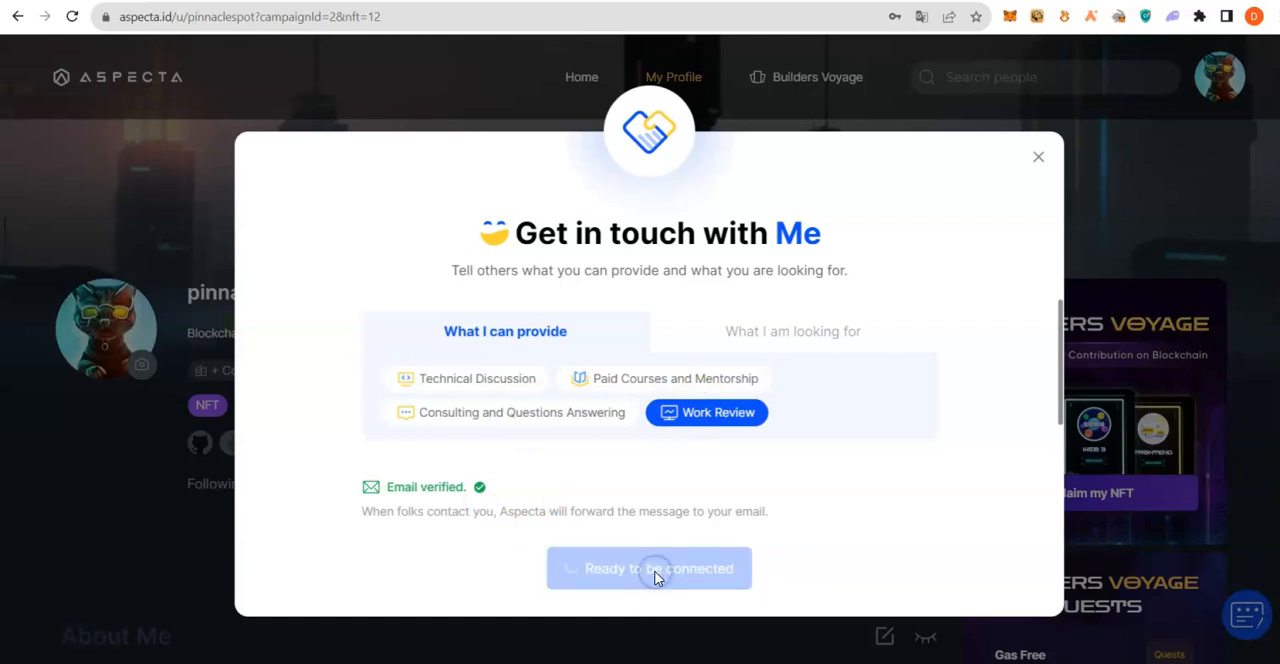
left_click(648, 568)
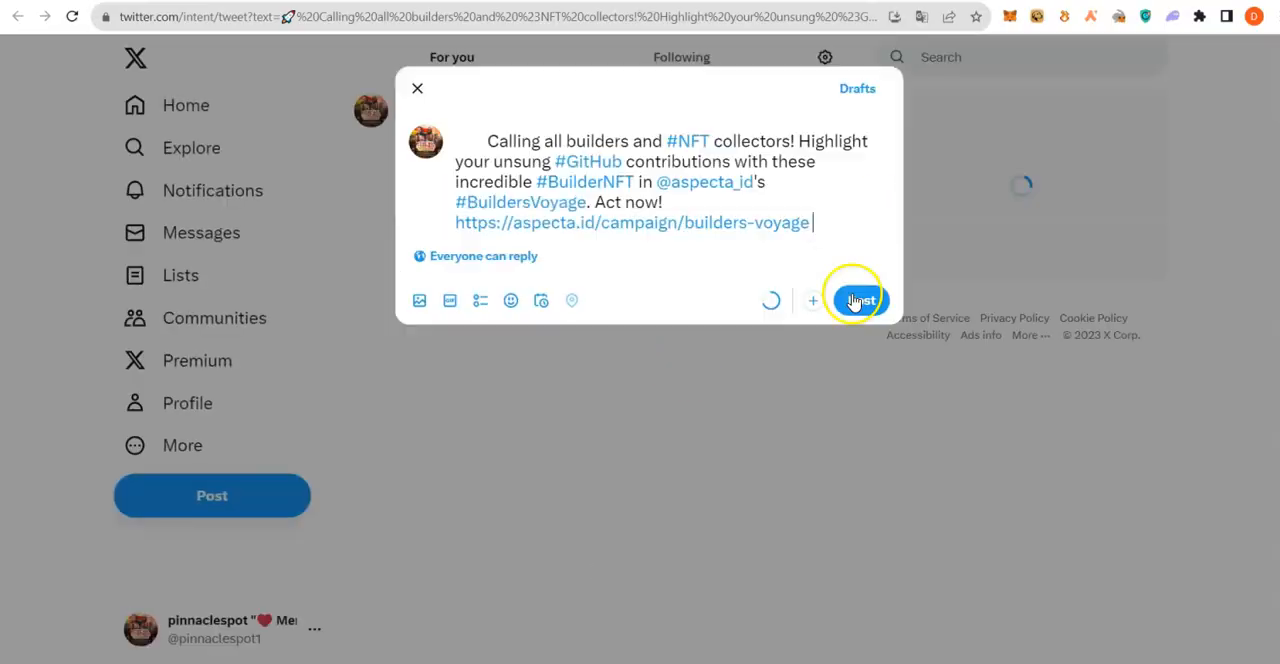
left_click(854, 300)
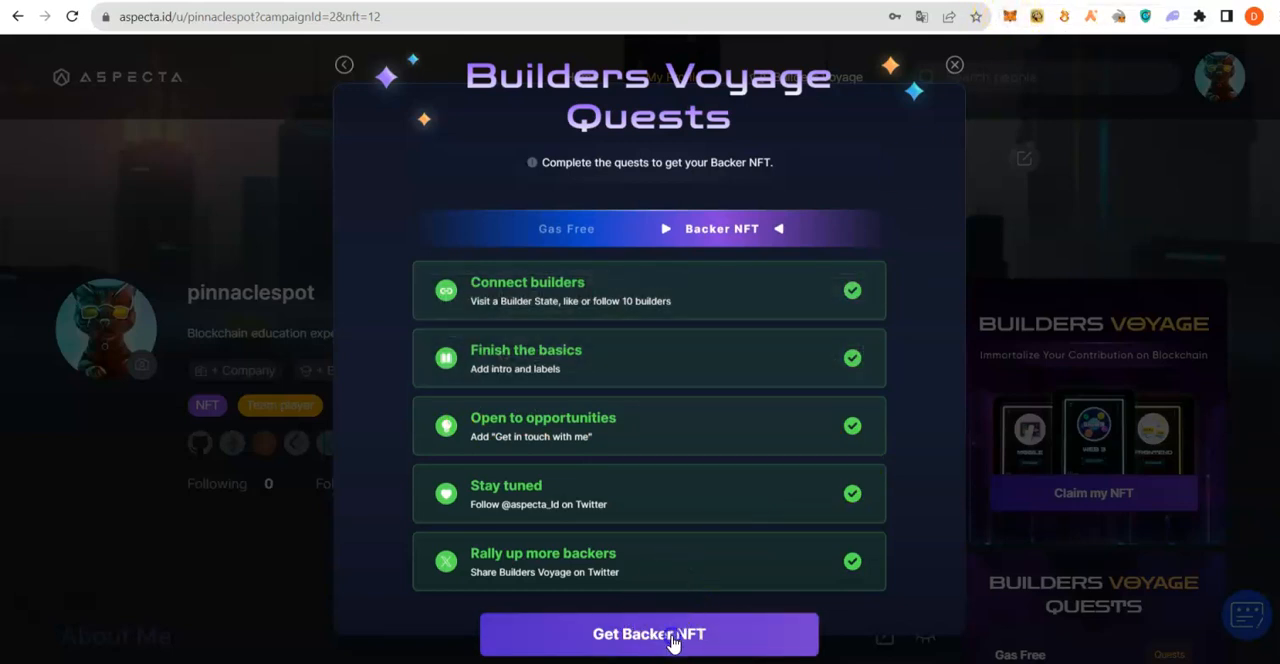
Claim the Backer NFT after all quests, then dismiss the Link your wallet prompt.
left_click(648, 634)
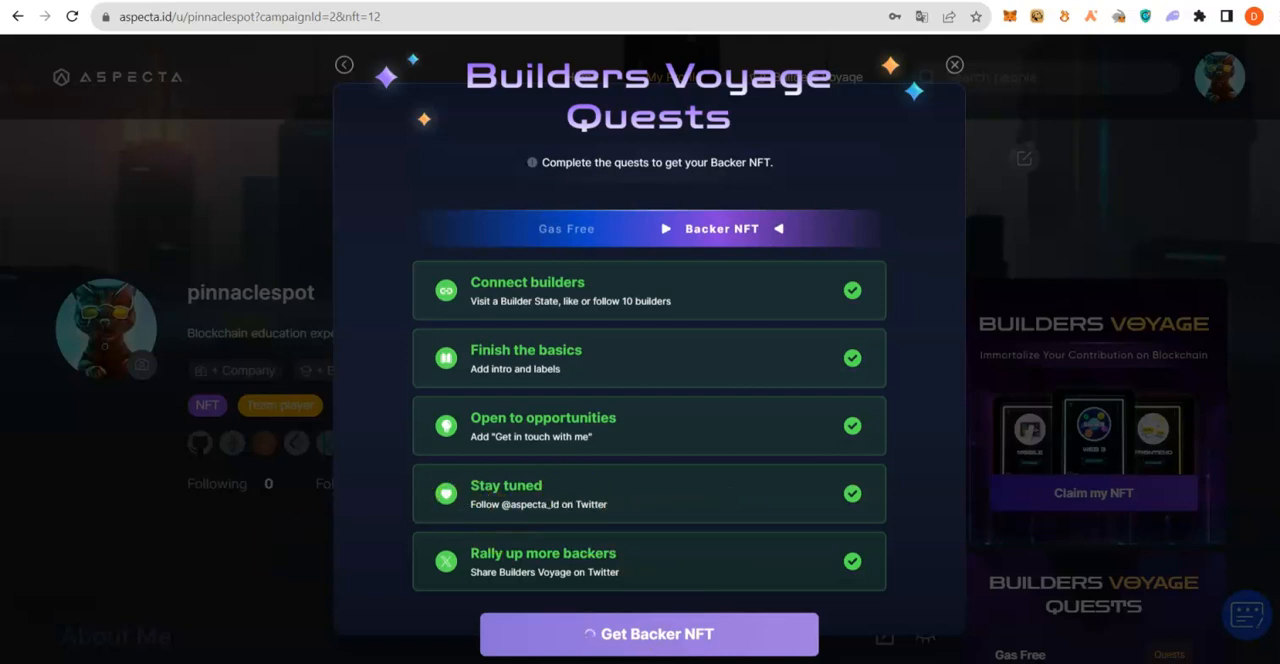
left_click(648, 632)
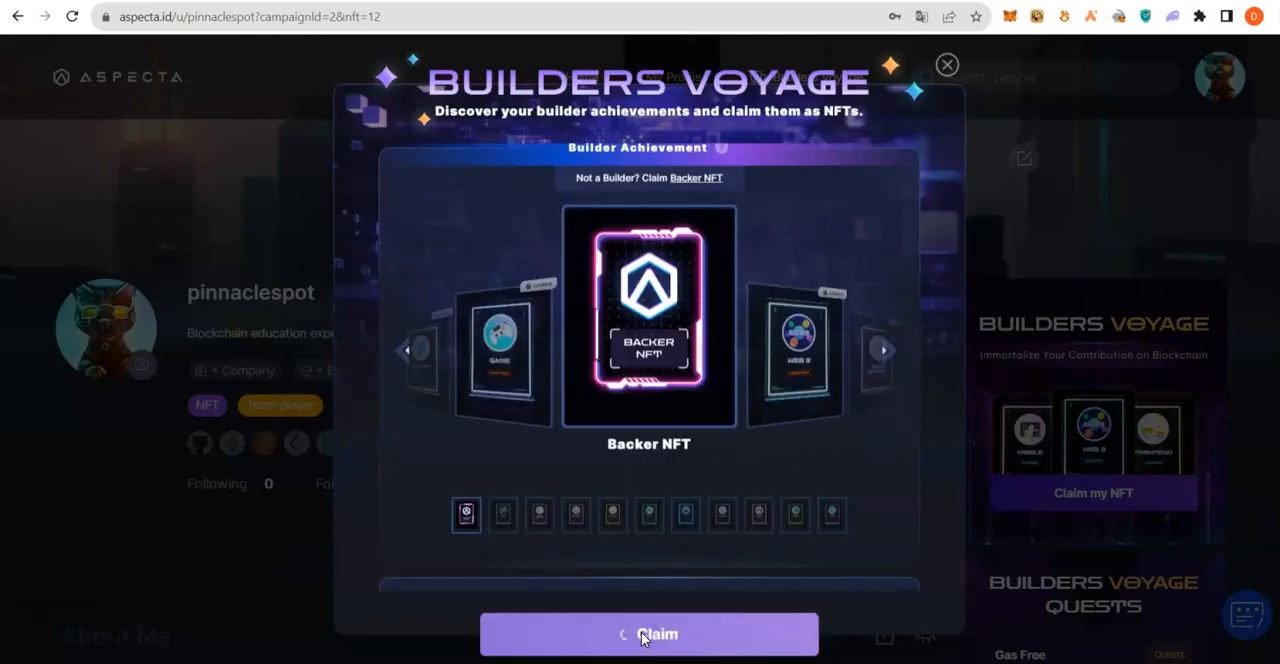
left_click(648, 634)
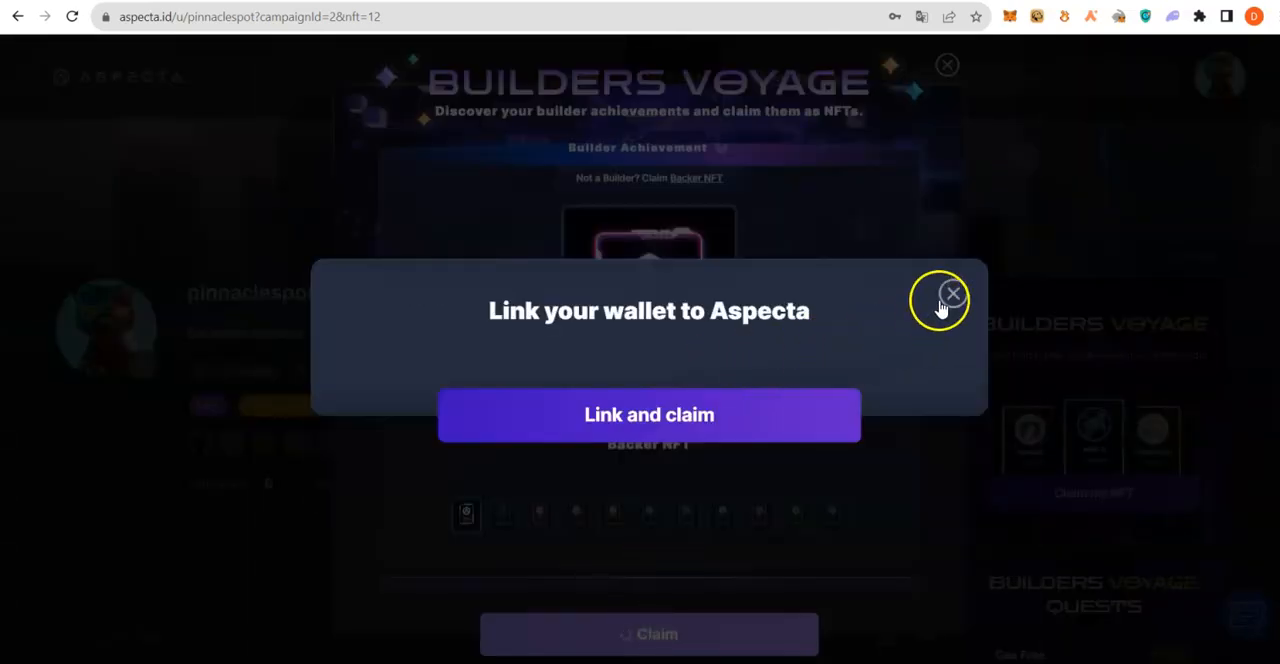
left_click(944, 296)
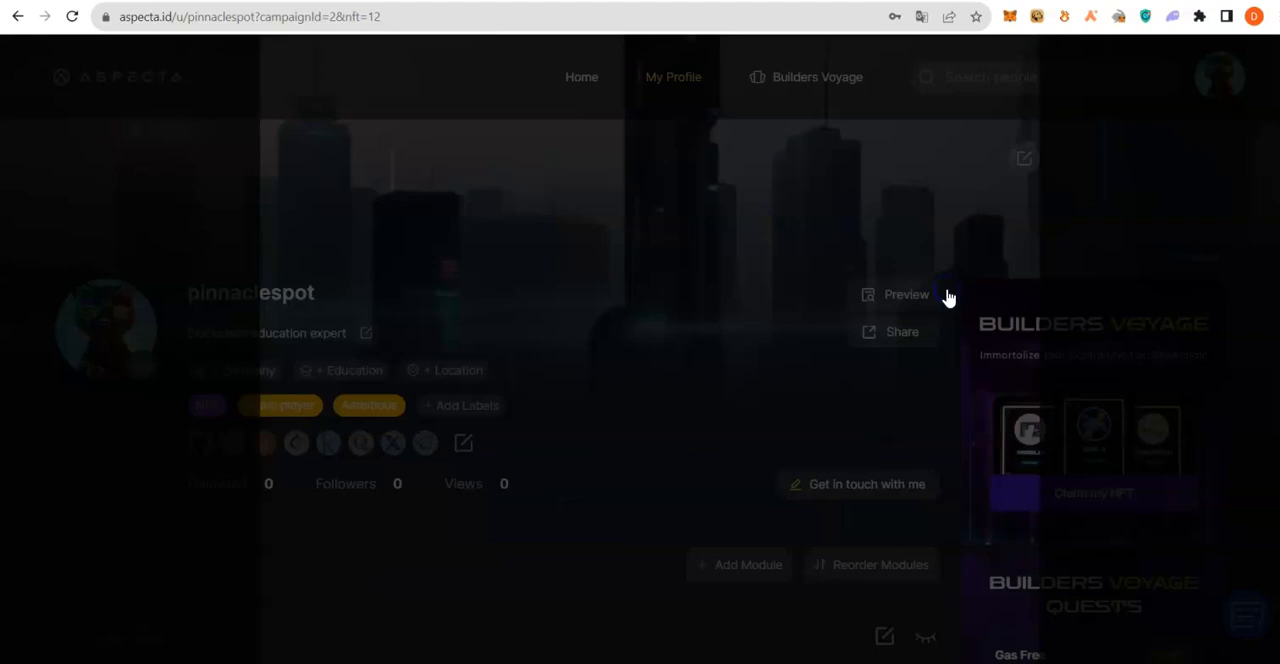
Close the Builders Voyage claim window and return to the profile page.
left_click(1092, 492)
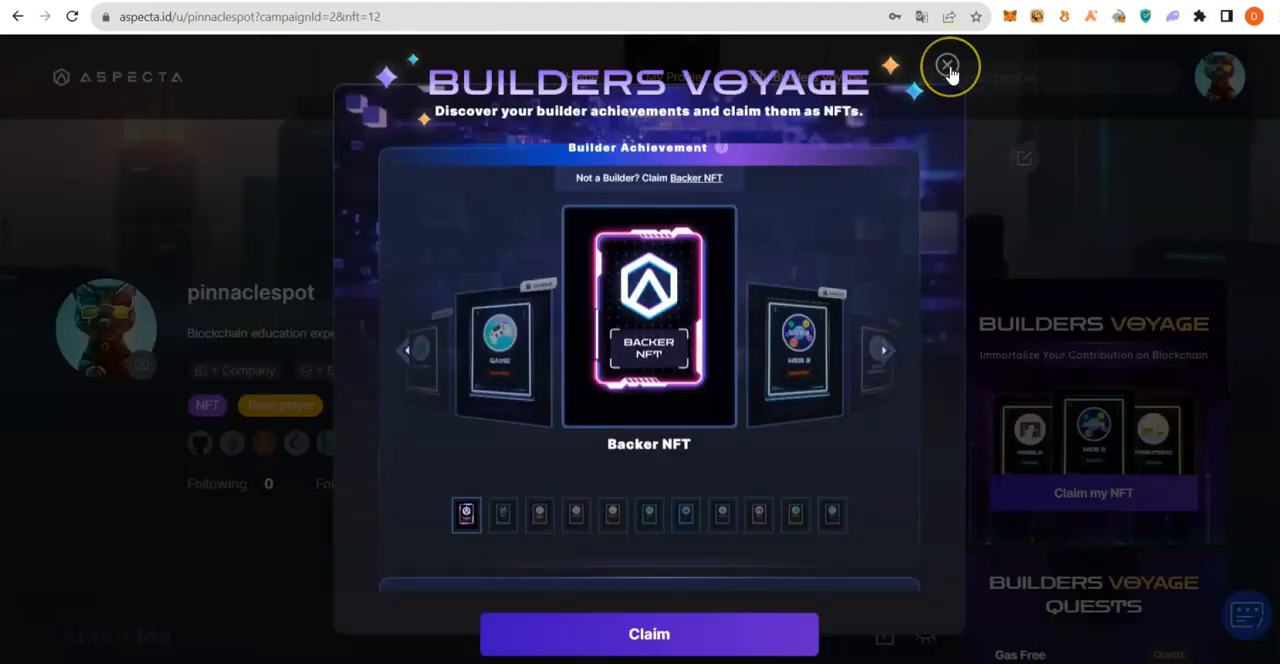
left_click(948, 64)
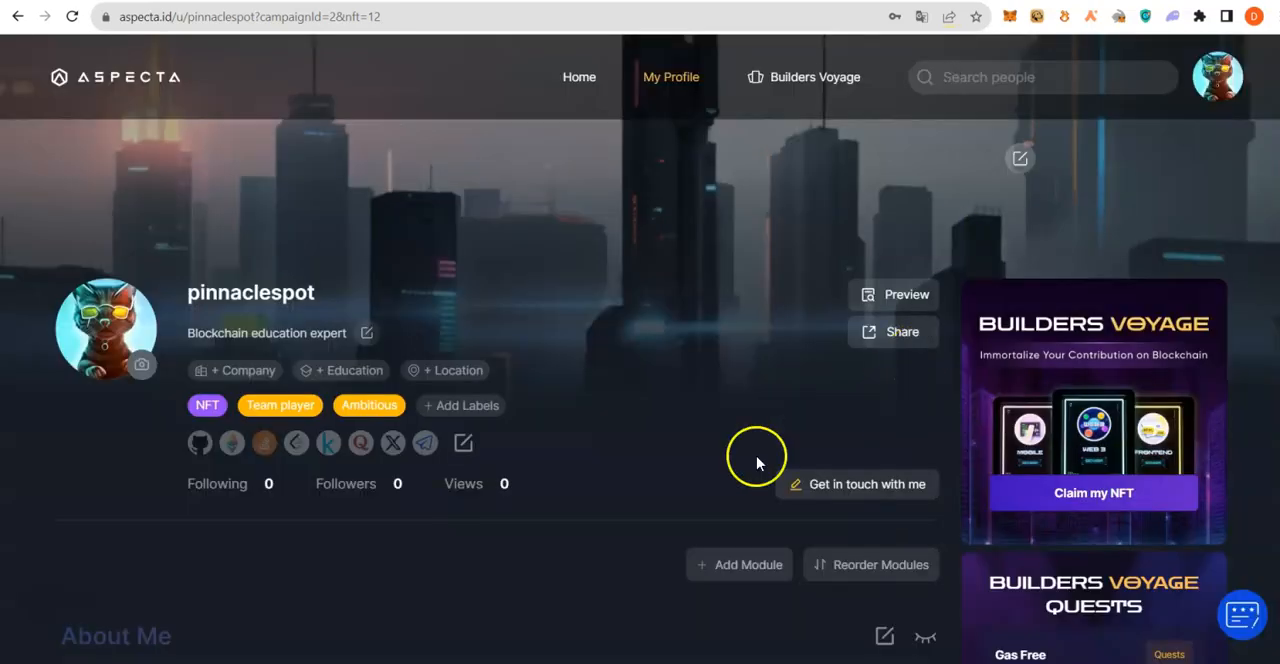
scroll("down", 3)
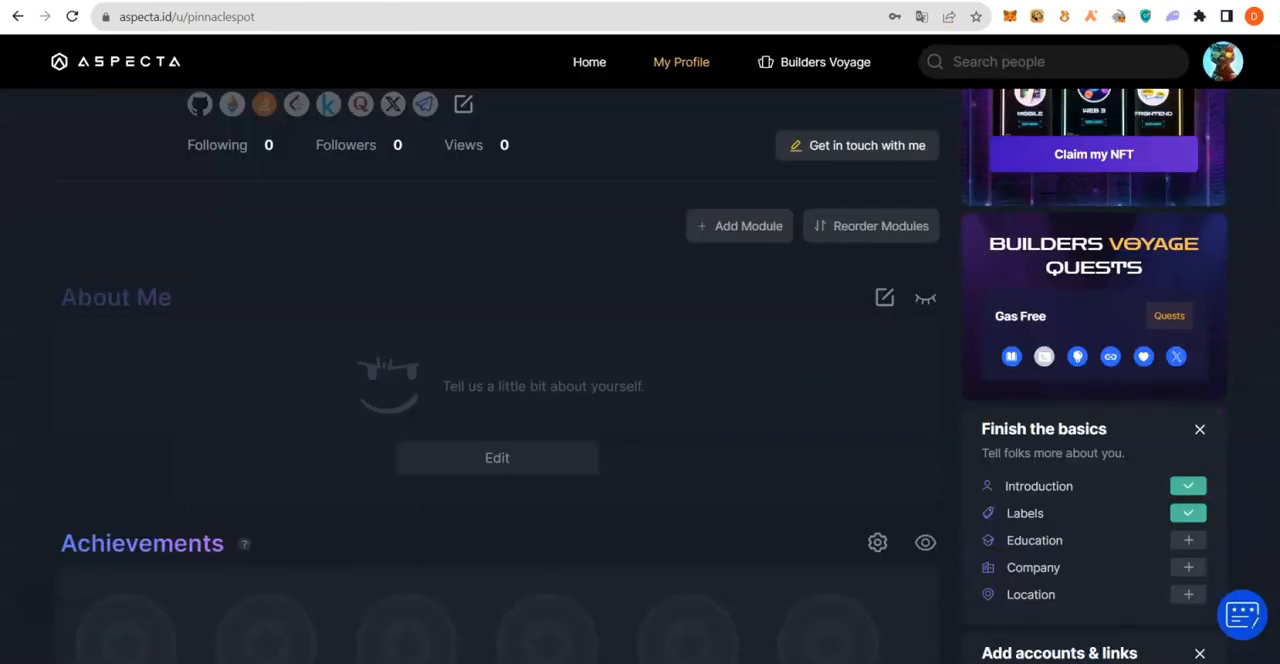
scroll("up", 3)
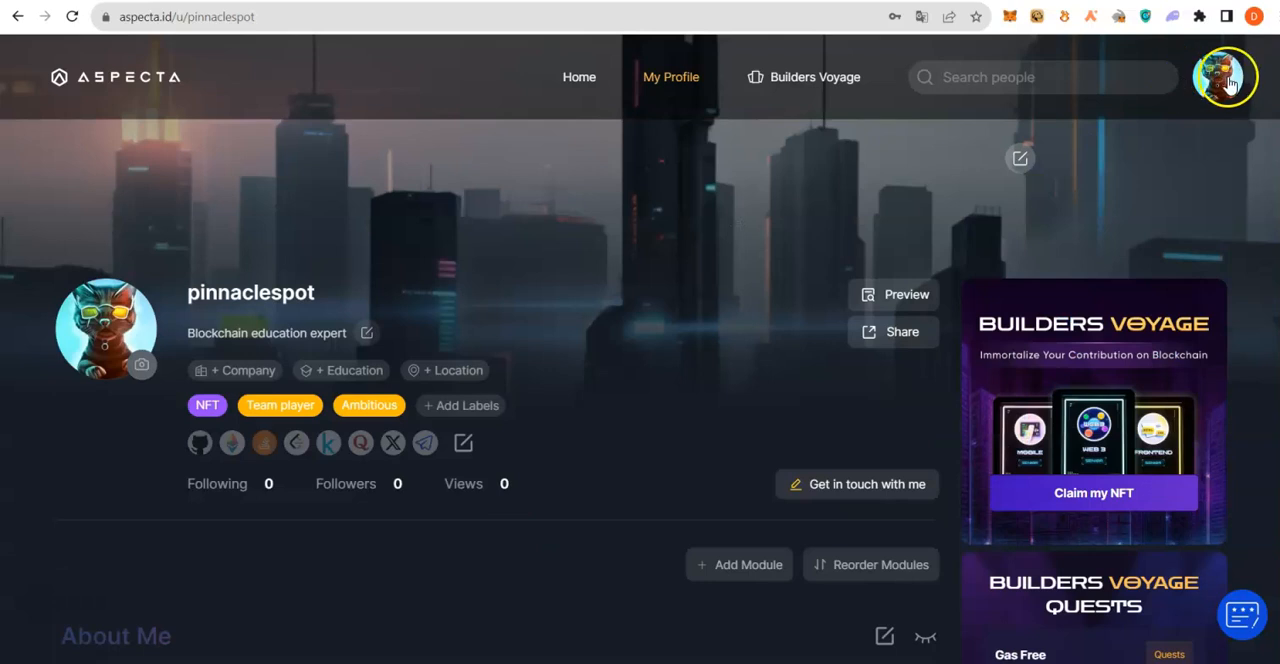
Link the MetaMask wallet via Link More Accounts and confirm with Done.
left_click(1224, 72)
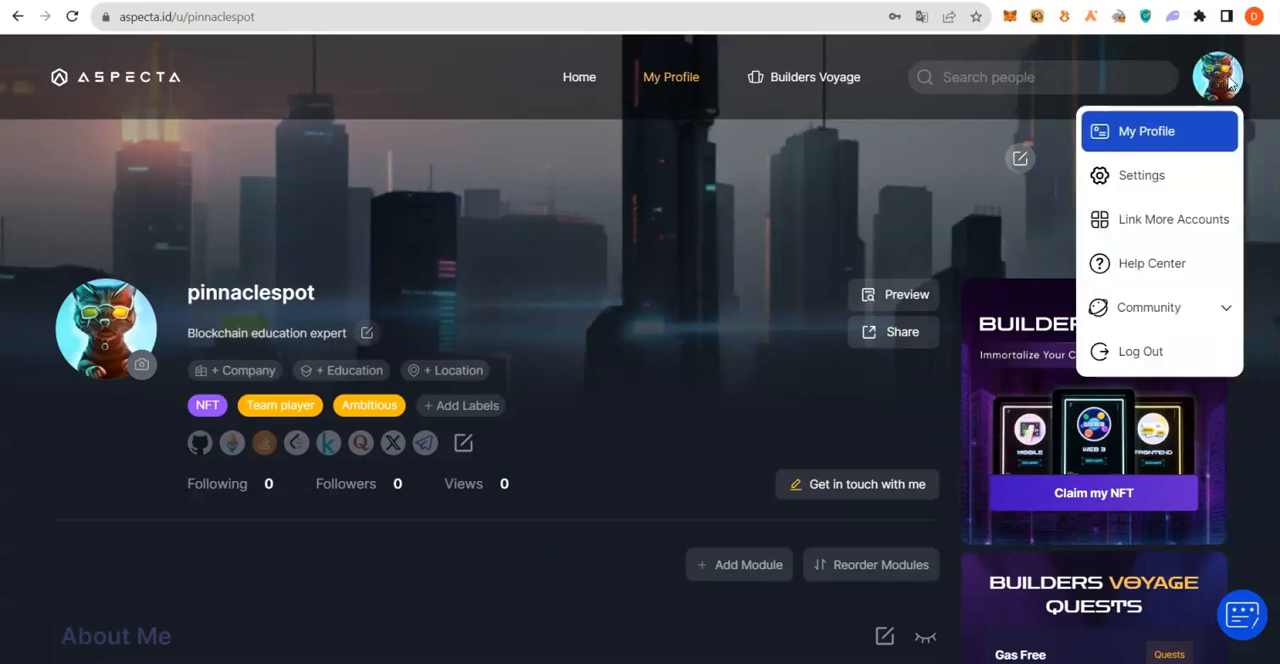
mouse_move(1164, 324)
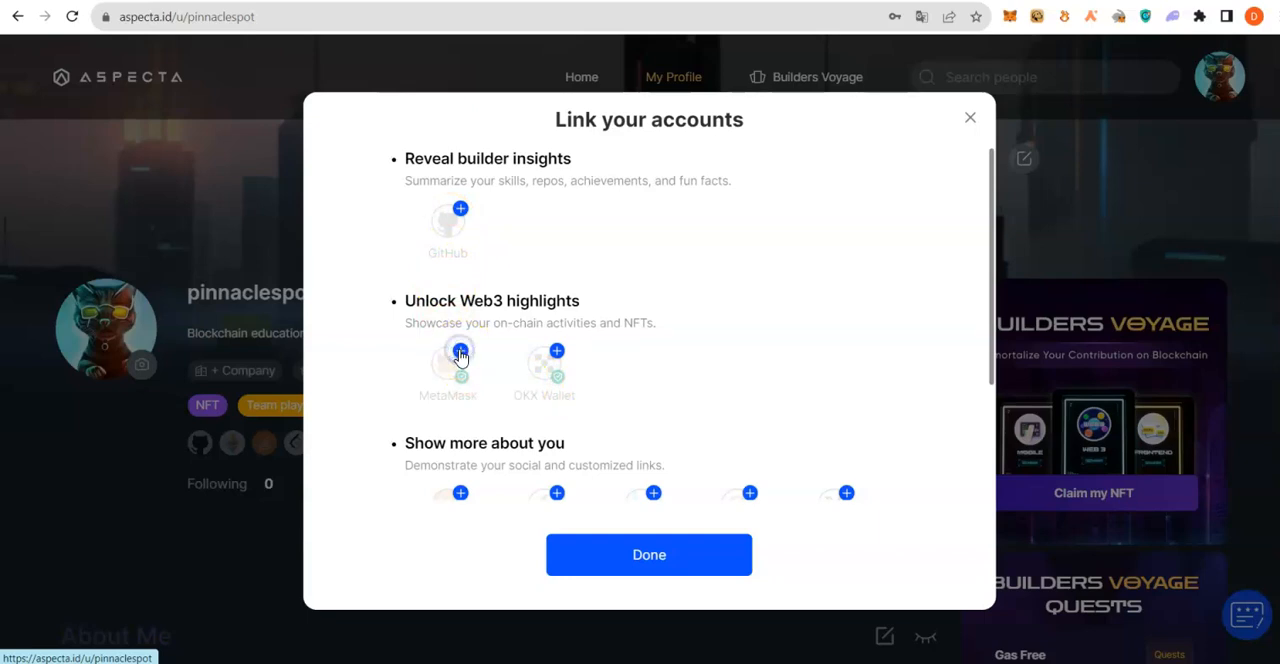
left_click(460, 350)
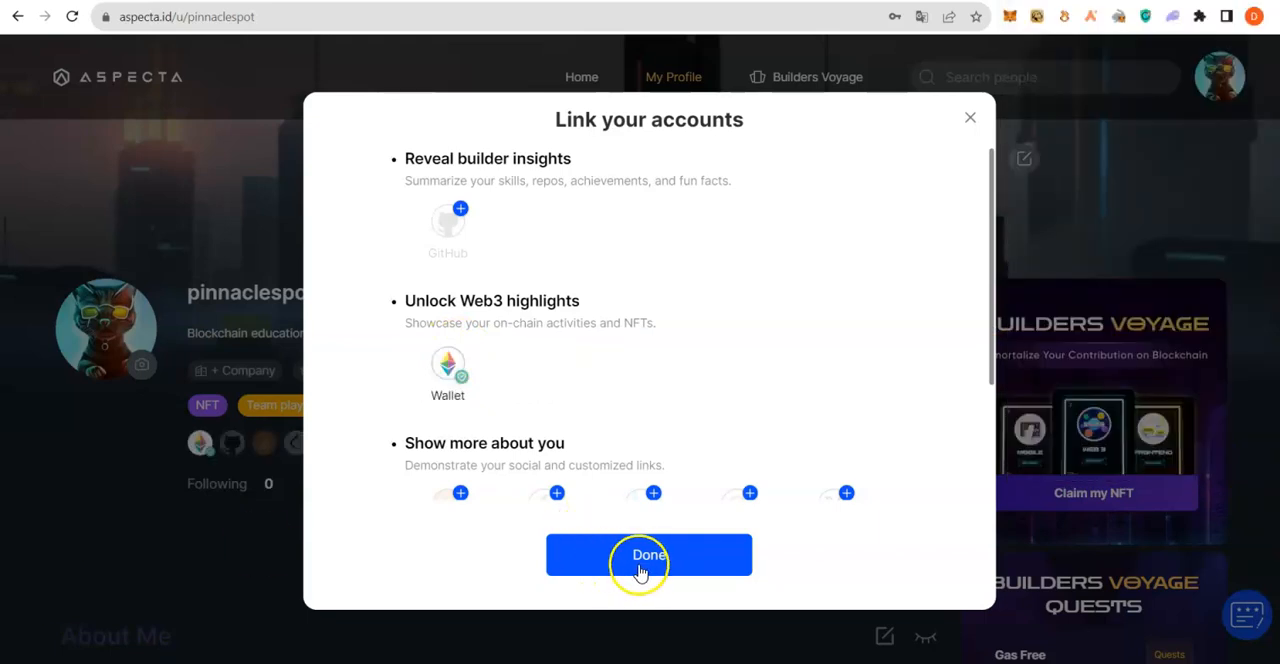
left_click(648, 556)
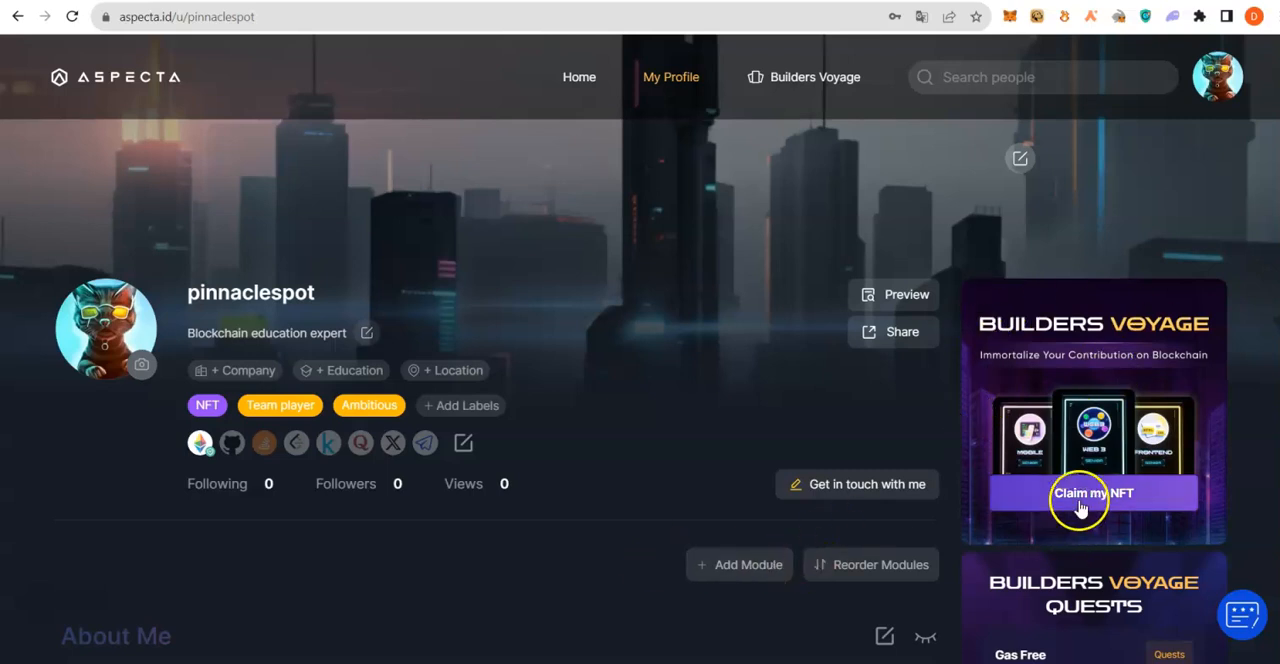
Claim the Backer NFT from the Builders Voyage window and confirm the MetaMask transaction.
left_click(1092, 492)
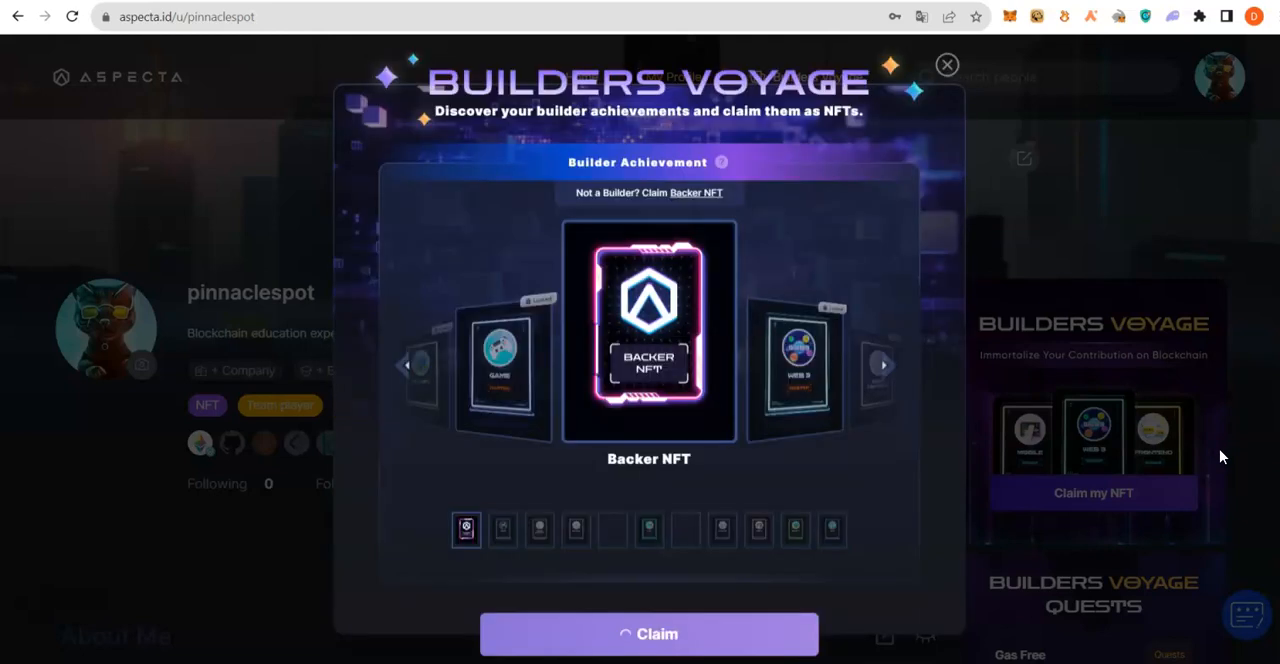
left_click(648, 634)
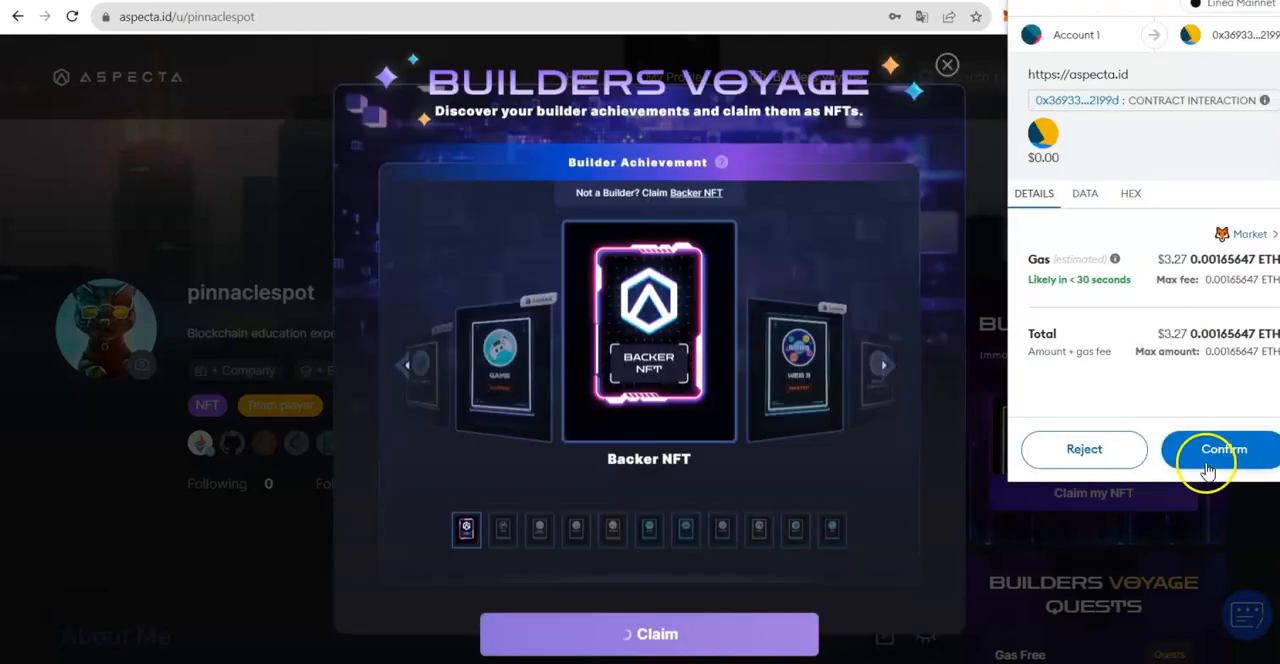
left_click(1228, 450)
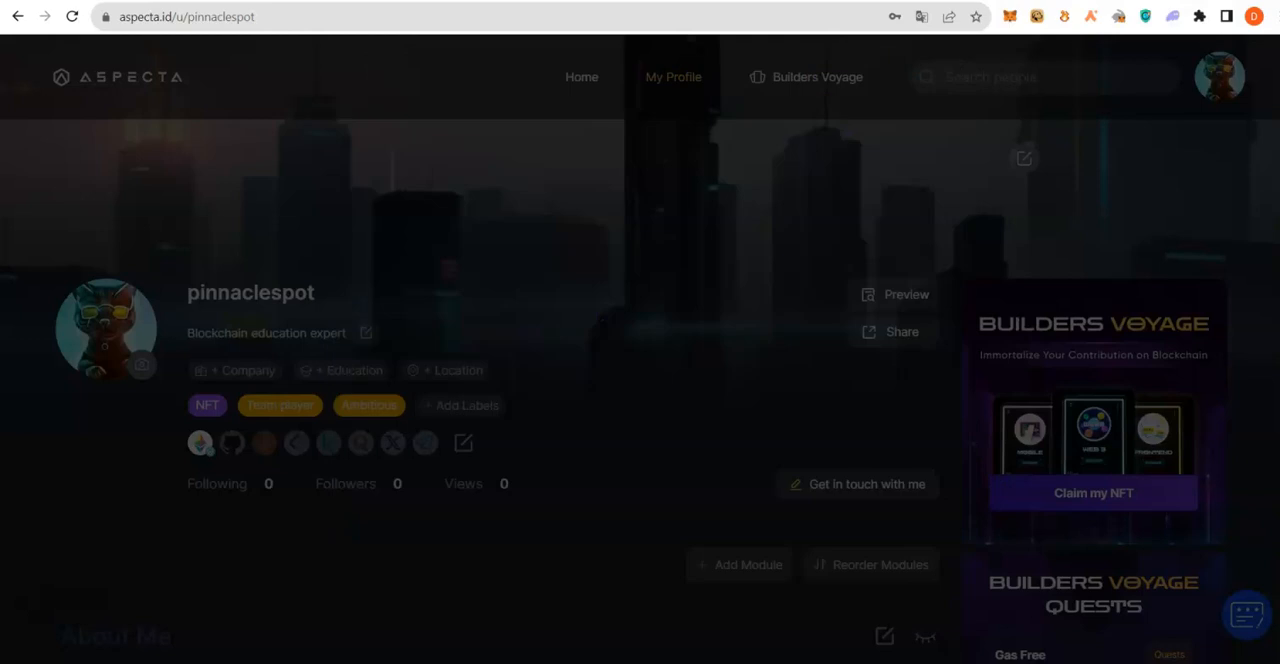
Refresh the Builders Voyage NFT claim task on Galxe so its 60 points become claimable.
left_click(1092, 492)
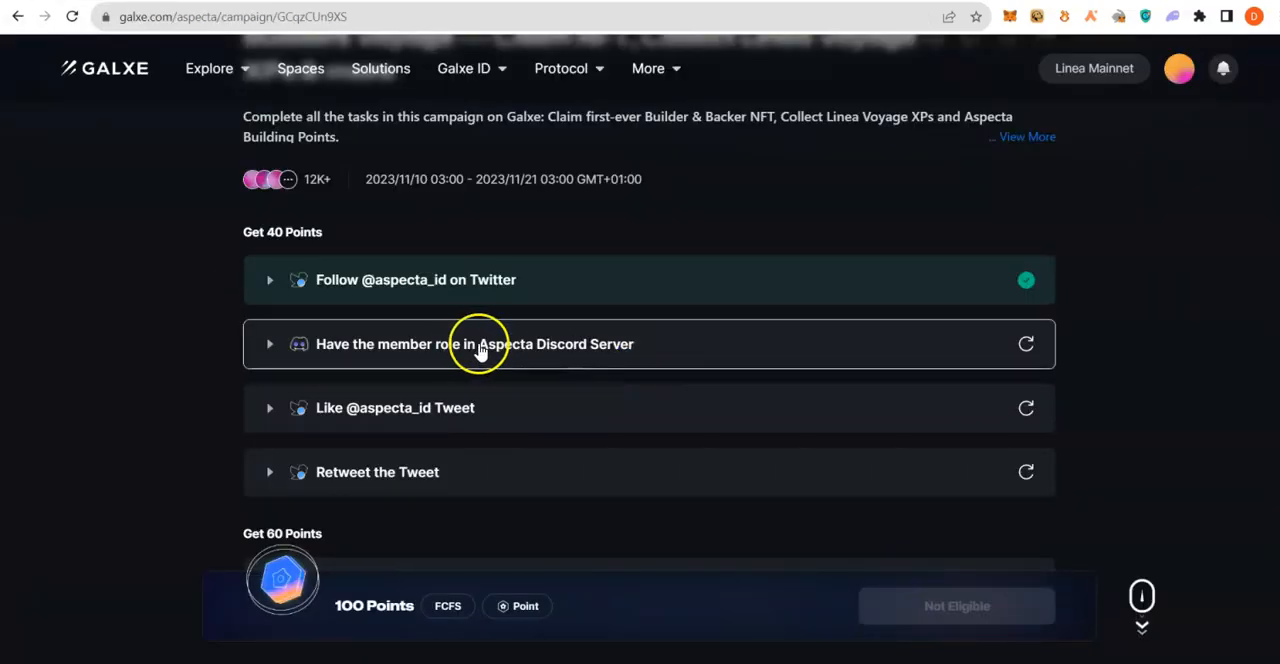
mouse_move(332, 344)
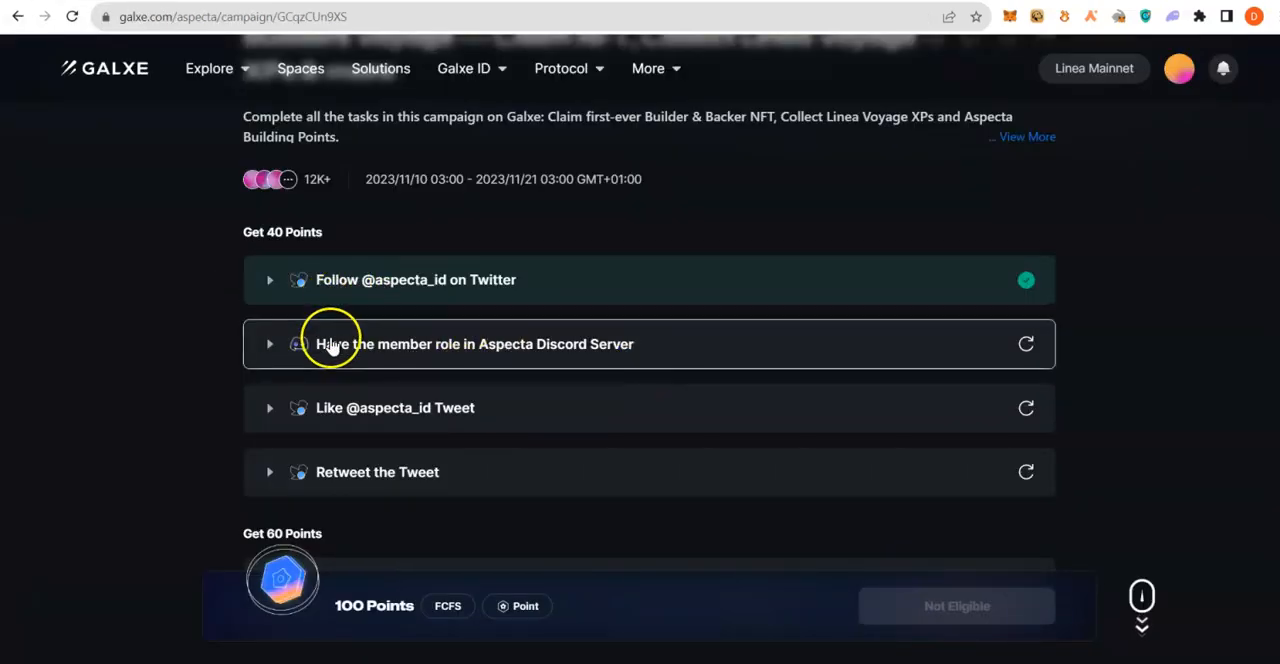
mouse_move(396, 370)
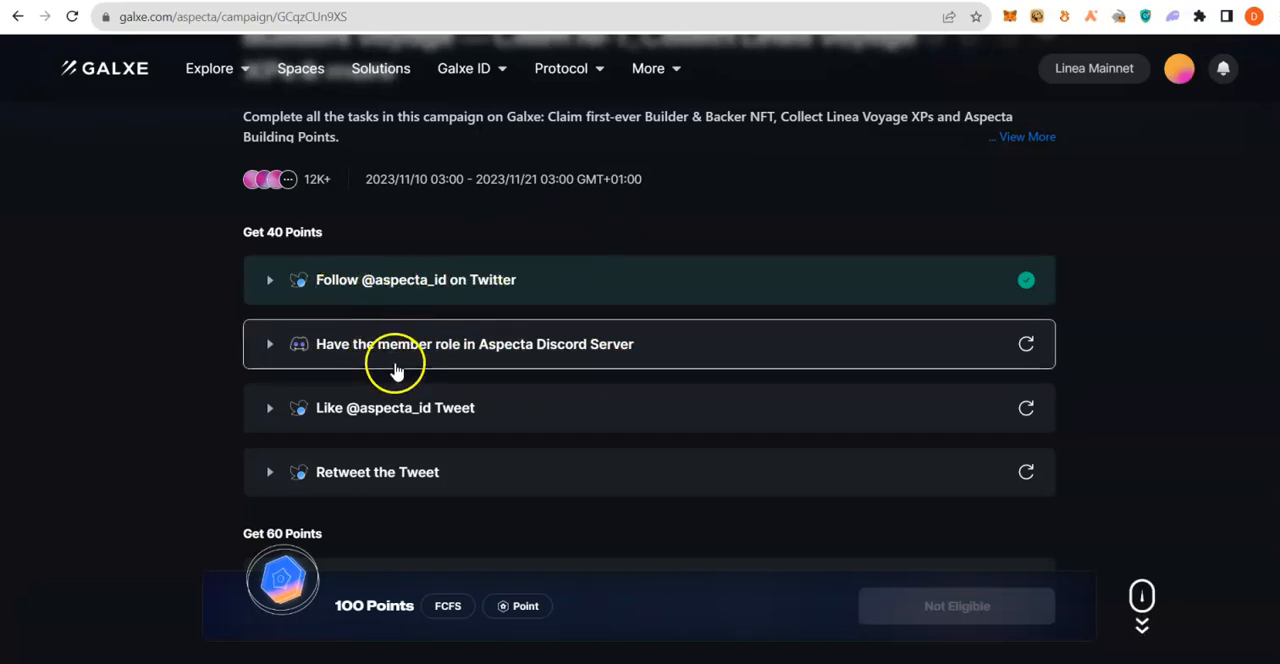
scroll("down", 3)
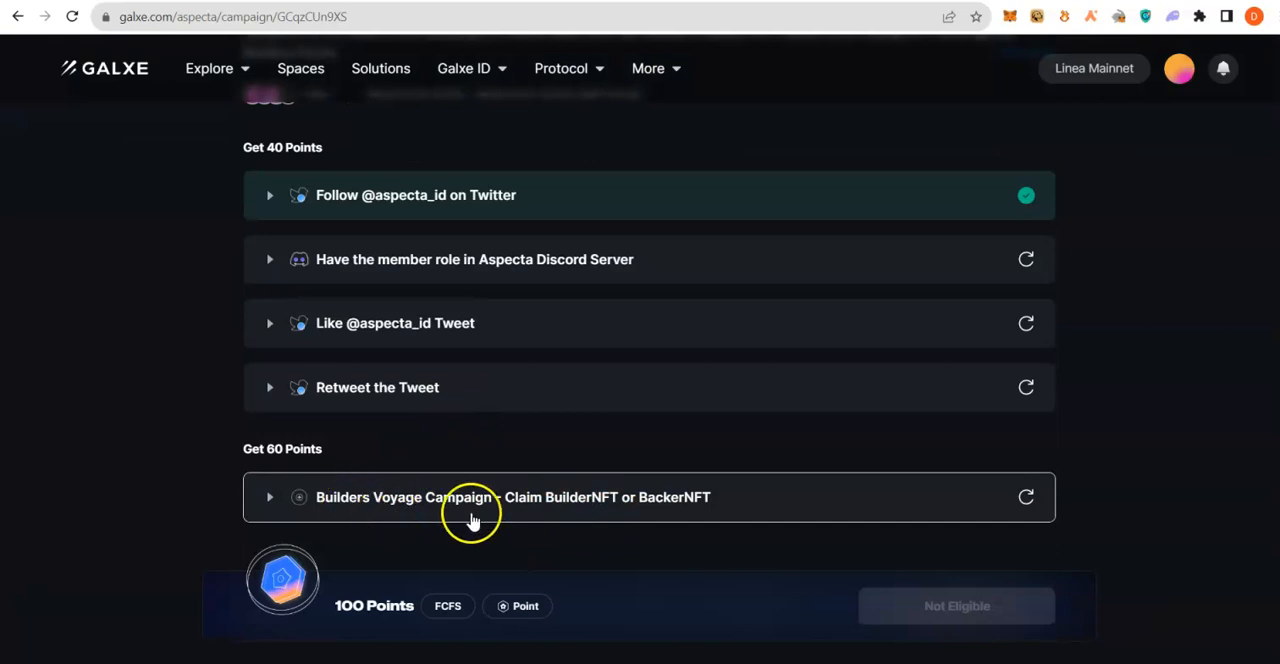
mouse_move(342, 510)
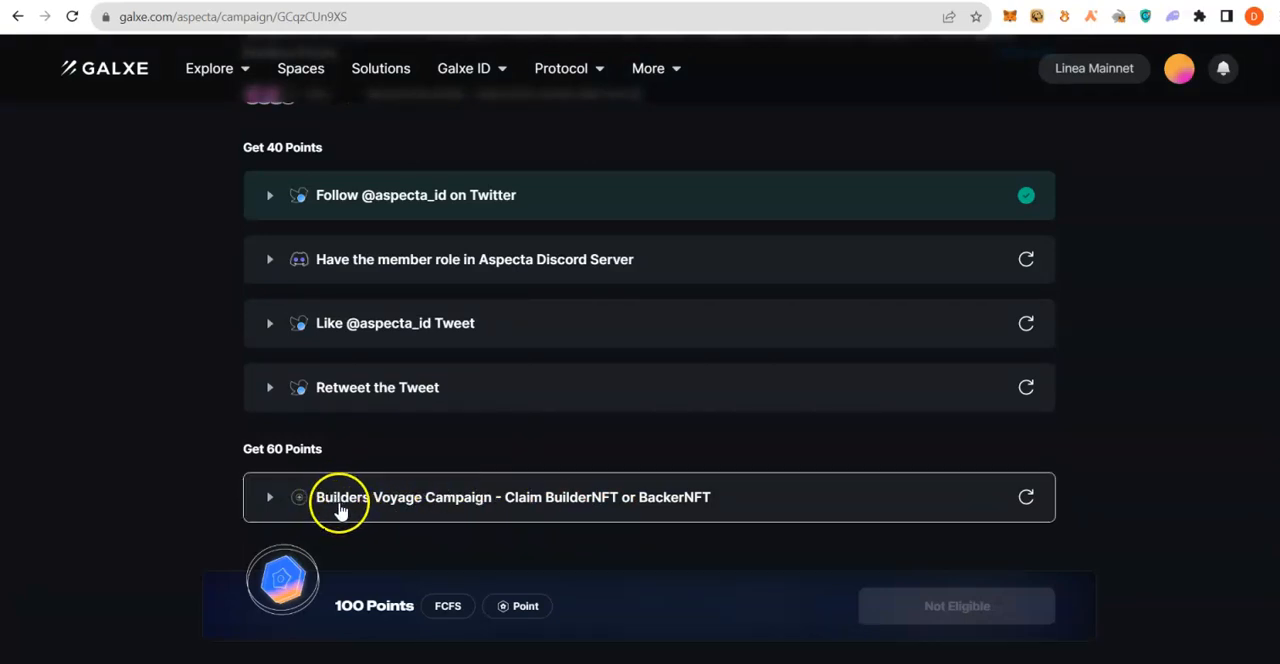
mouse_move(1028, 496)
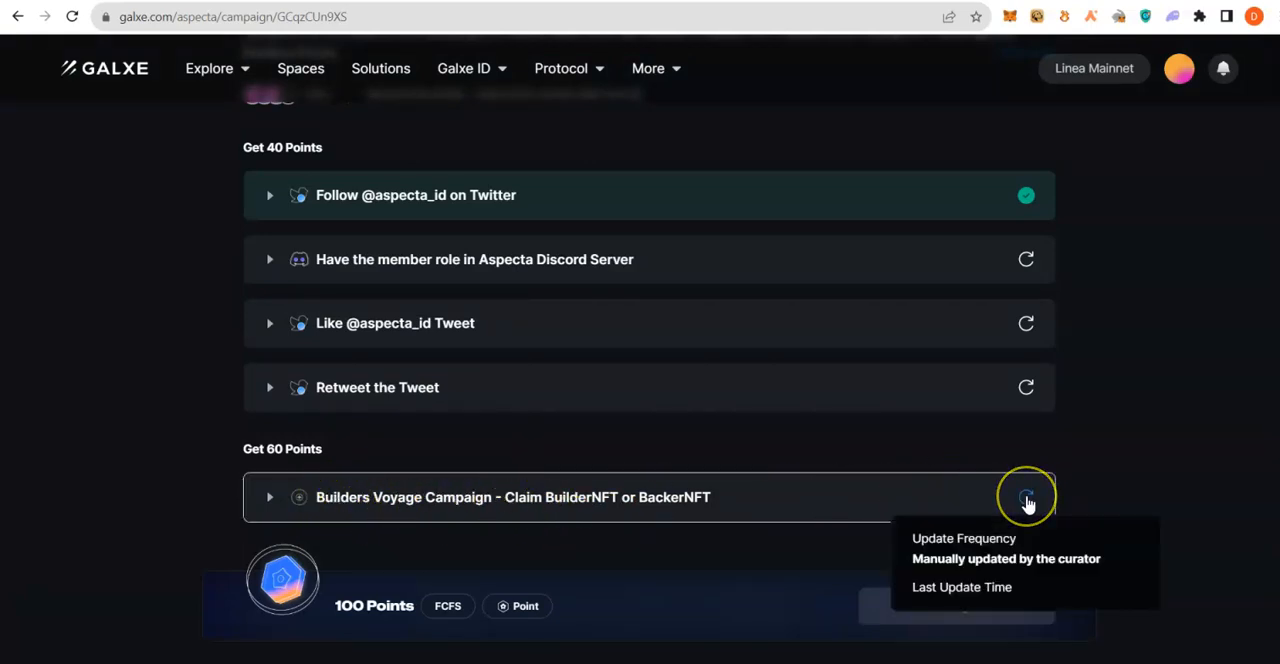
left_click(1024, 496)
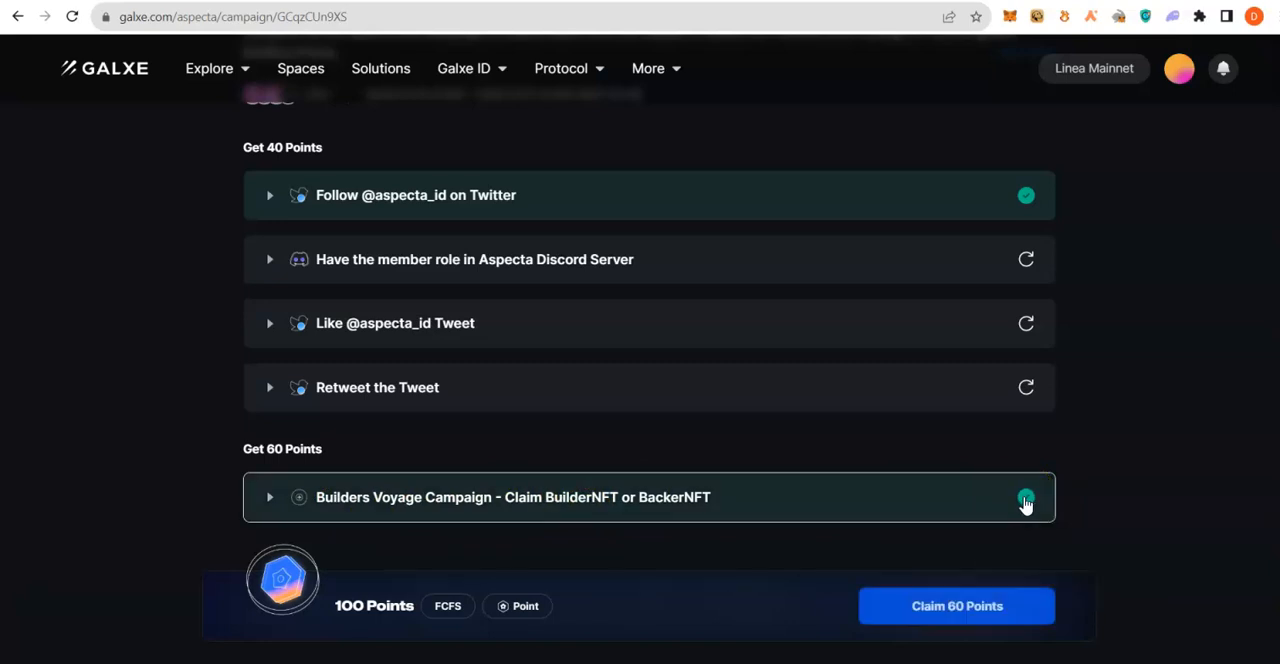